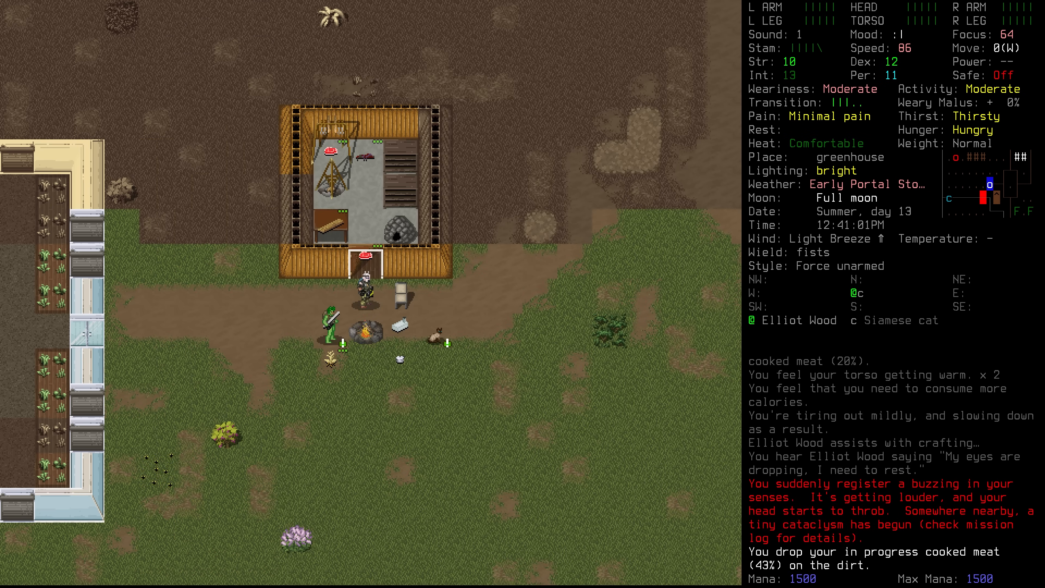
Step: Confirm stopping the item move as the portal storm hits, then drop the rucksack and wield the longsword
key(I)
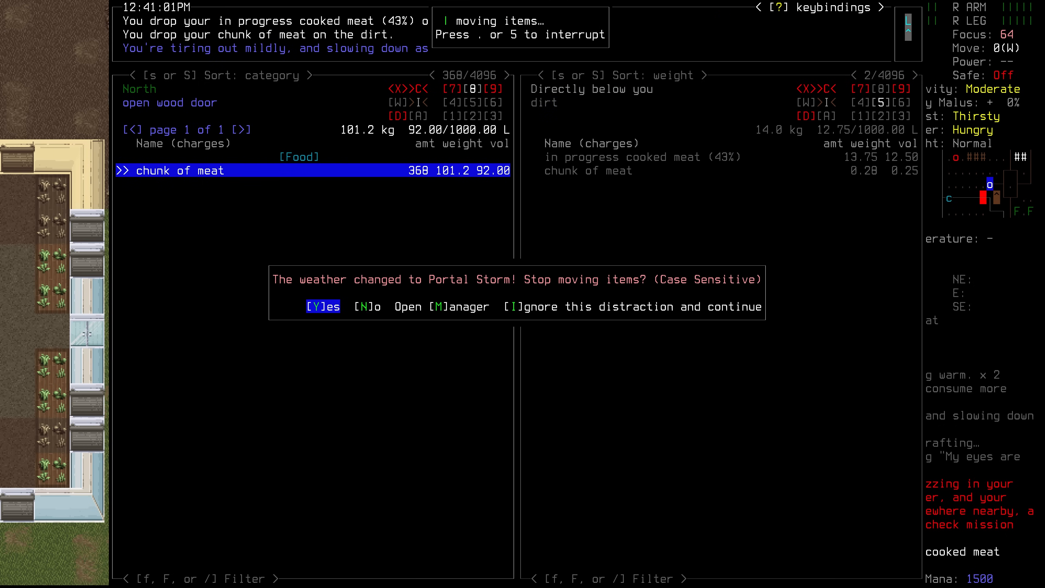
click(322, 306)
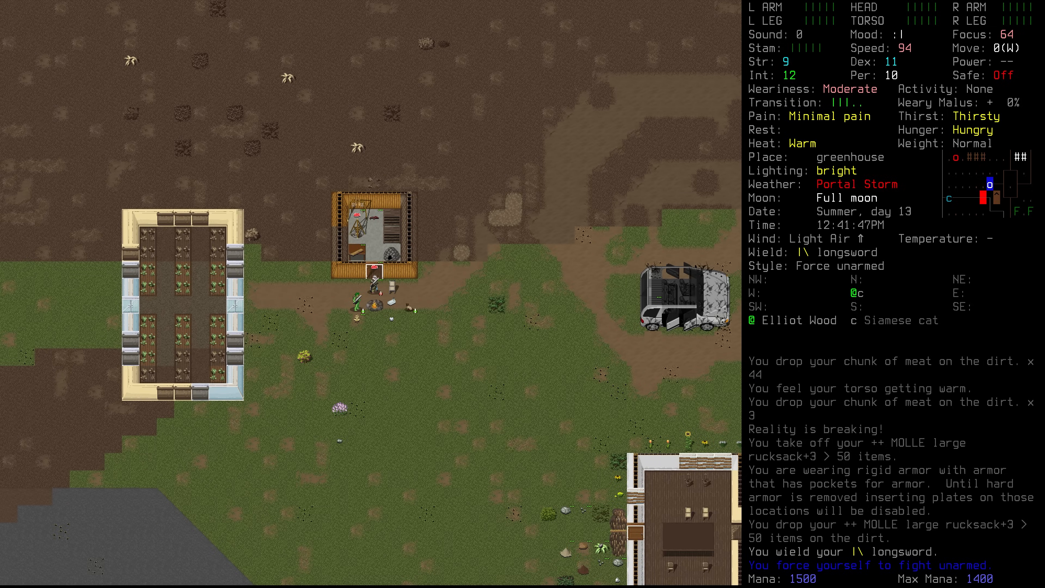
Step: Walk south from the greenhouse until the 'You feel a presence' prompt appears
key(up)
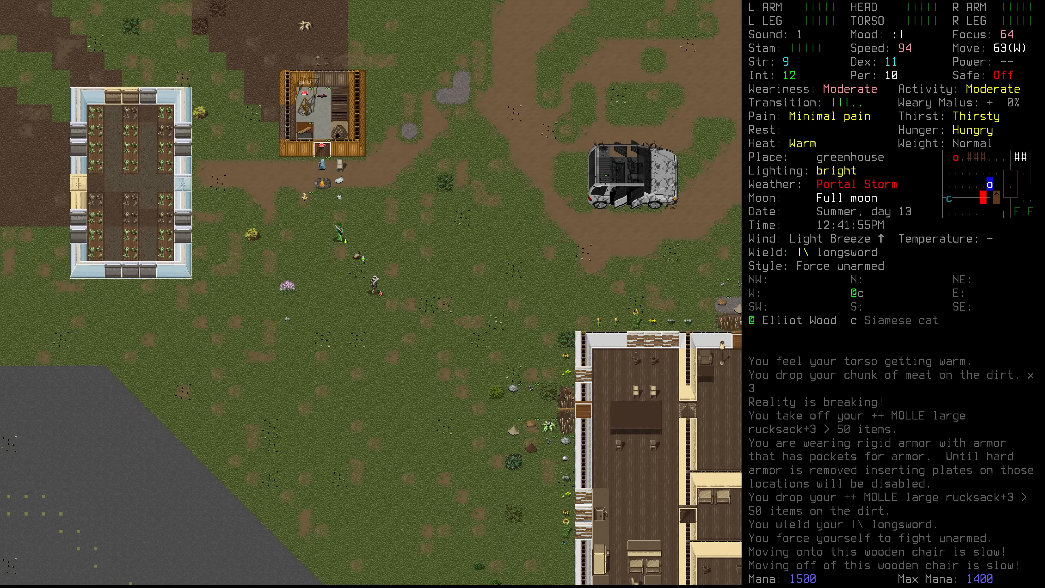
key(m)
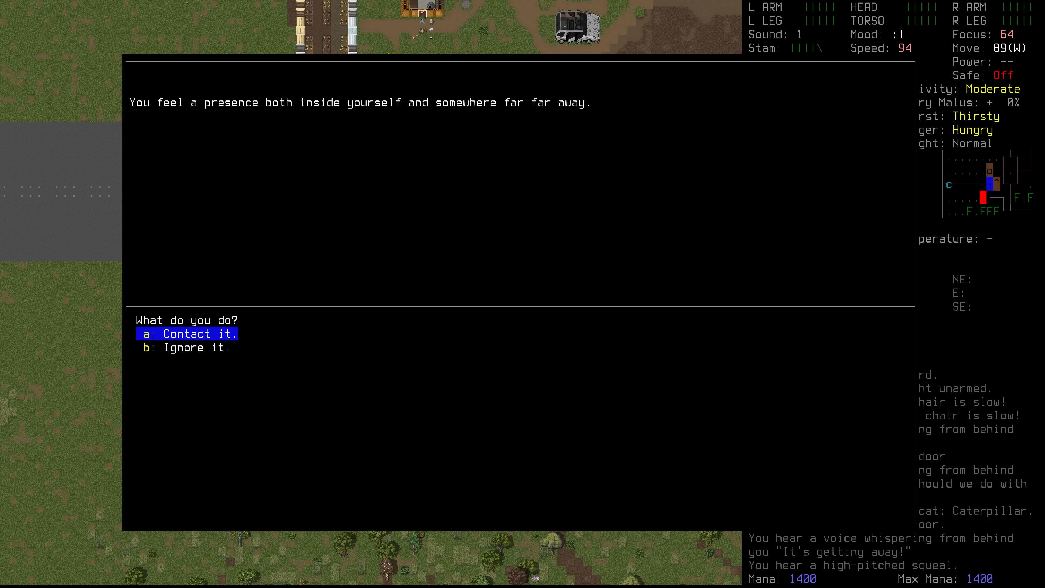
Step: Contact the presence, ask what it is, and move the selection down to the Premonition reply
click(189, 333)
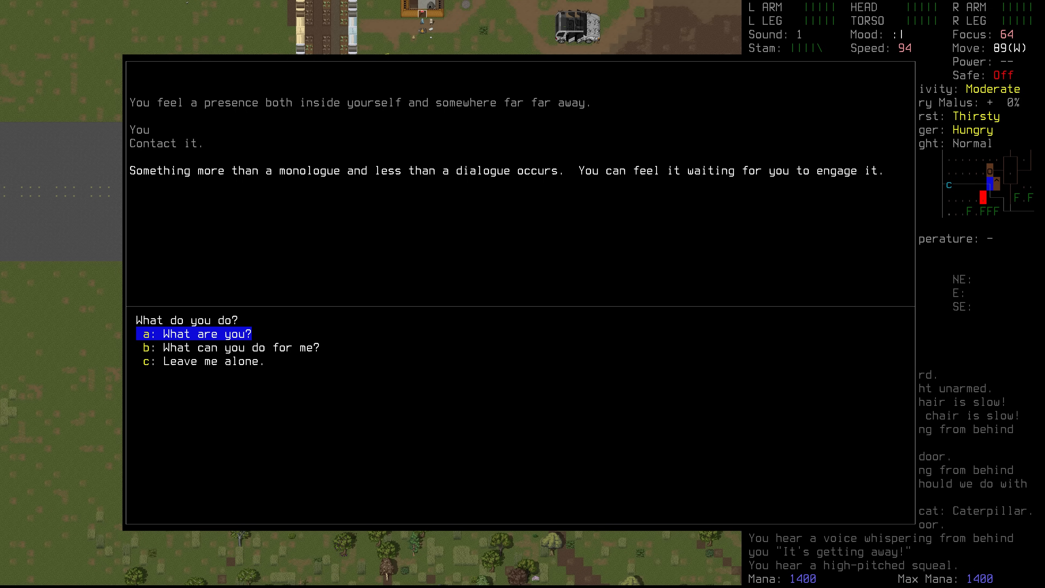
click(193, 333)
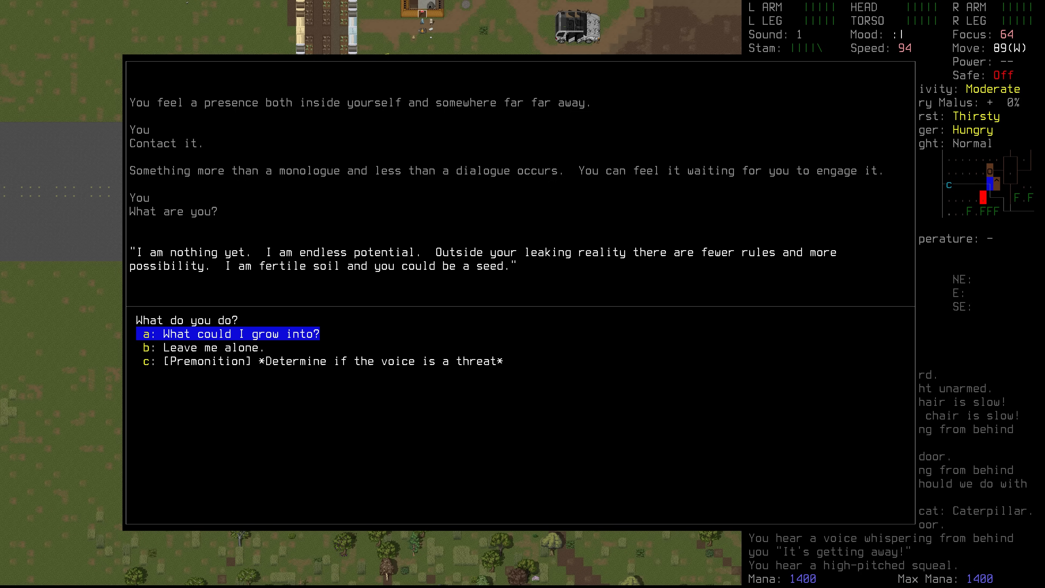
key(Down)
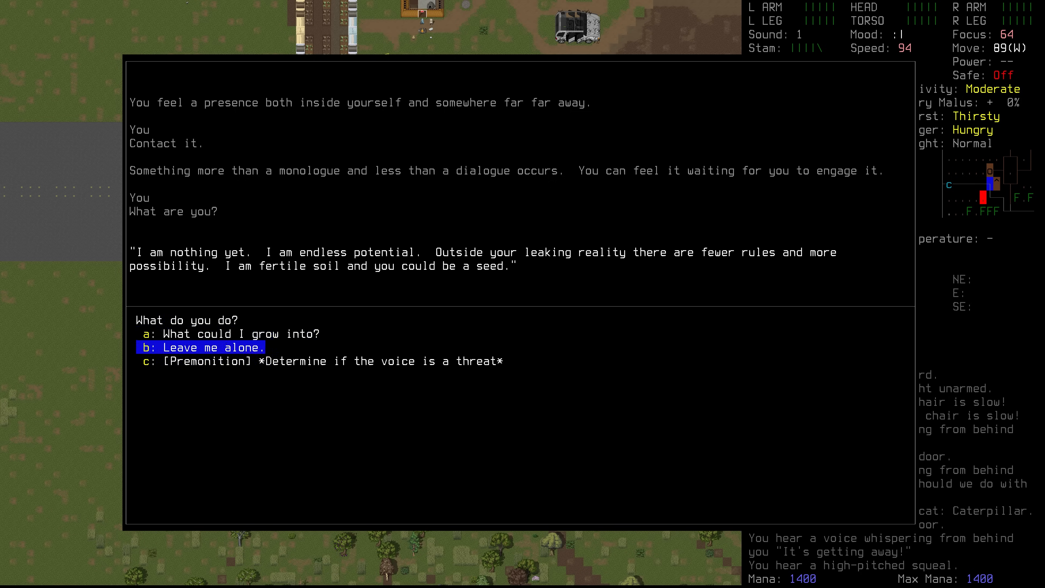
key(Down)
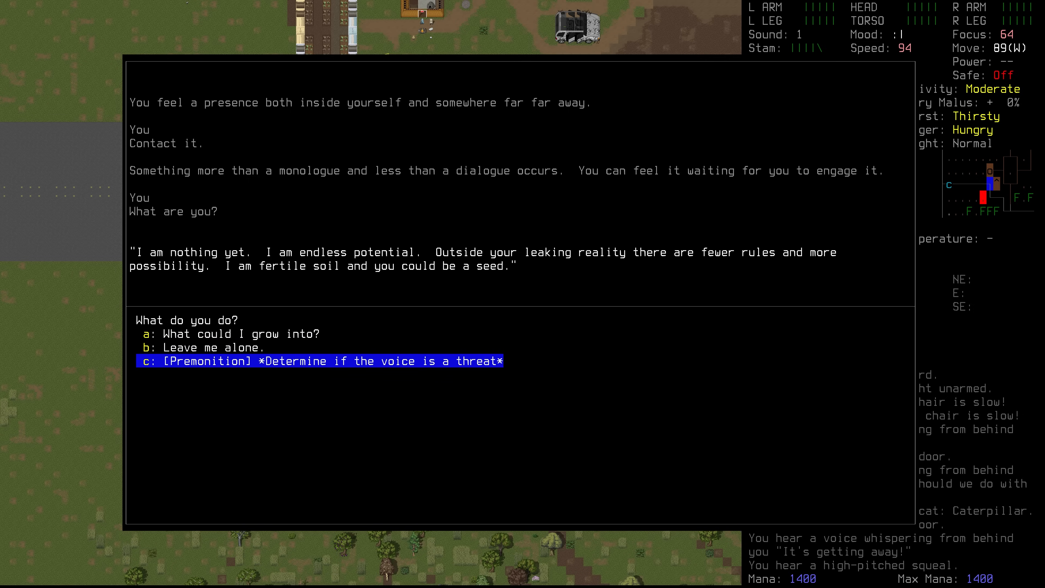
Step: Use Premonition to gauge the threat, then accept going halfway for more power
click(320, 360)
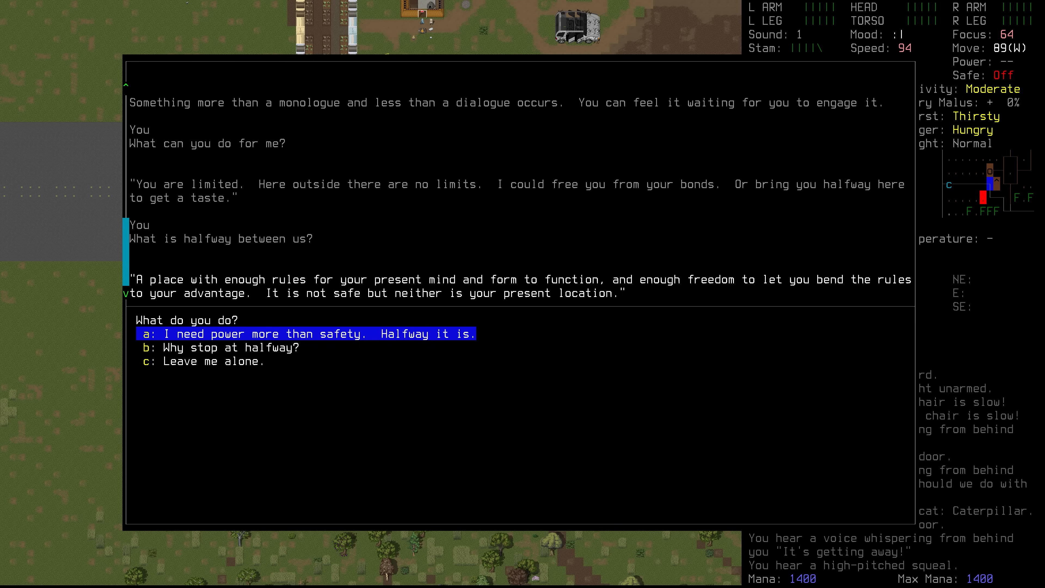
click(306, 333)
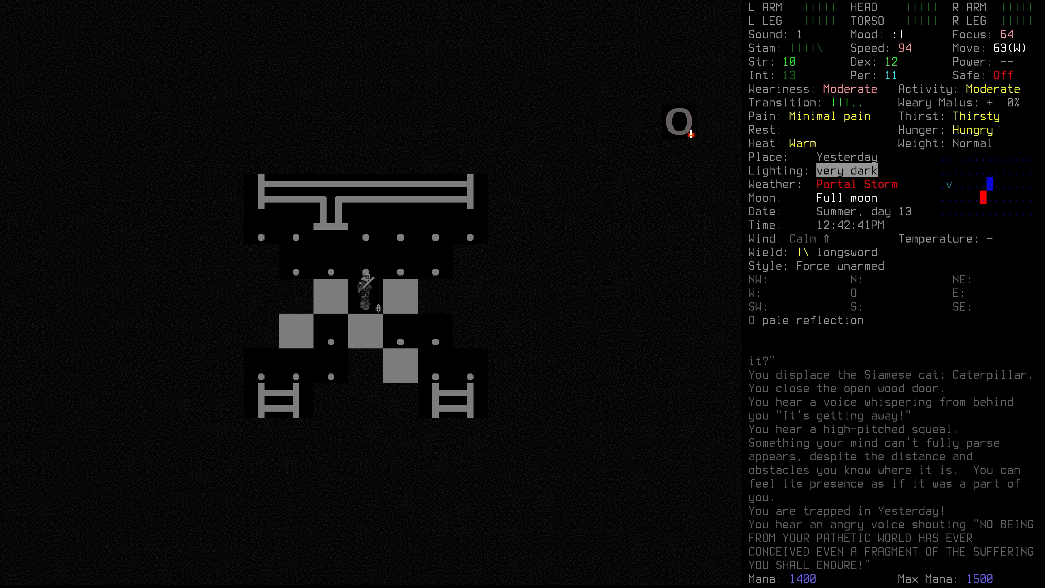
Step: Cast the telekinetic smash at the approaching pale reflection for 41 damage
key(up)
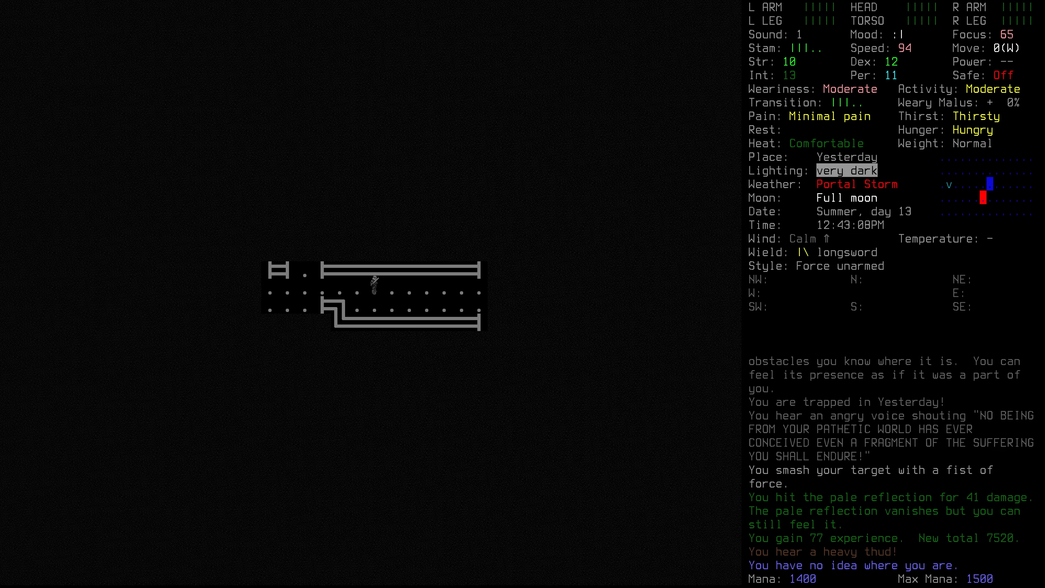
Step: Begin aiming Mindhammer at the reappeared pale reflection
key(up)
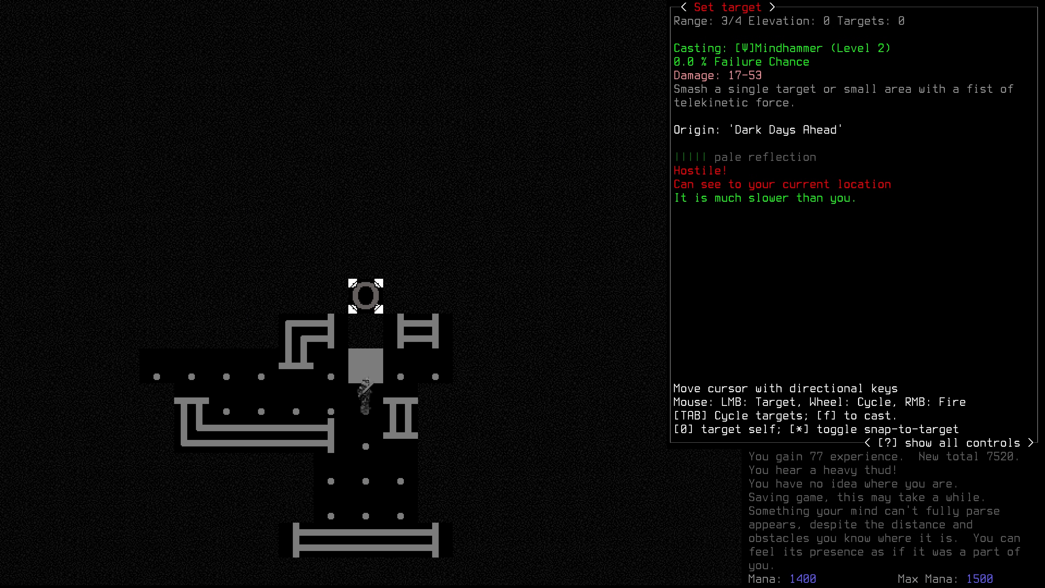
Step: Fire Mindhammer at the pale reflection for 44 damage and cast it again when it returns
key(f)
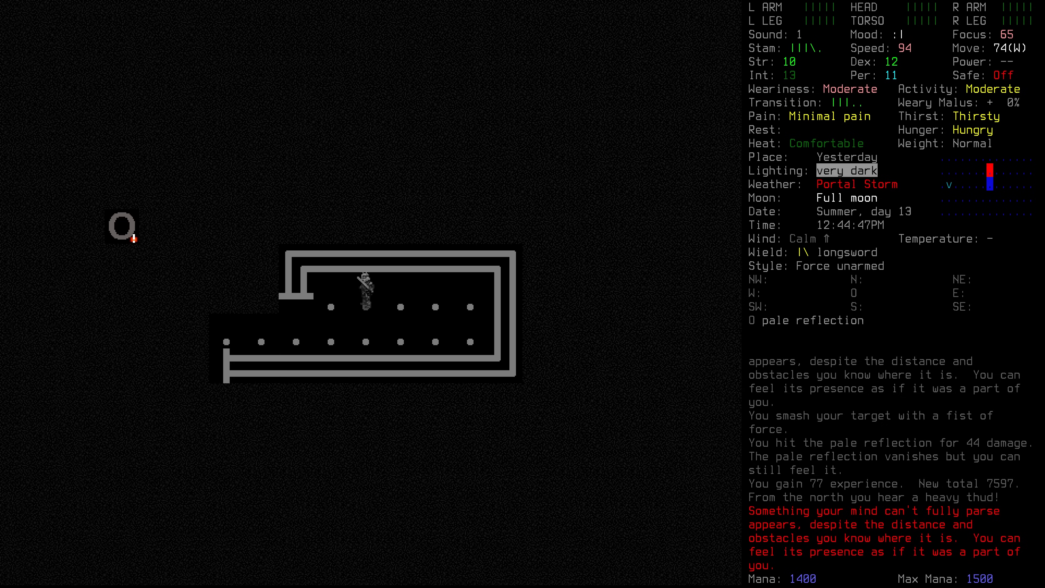
key(f)
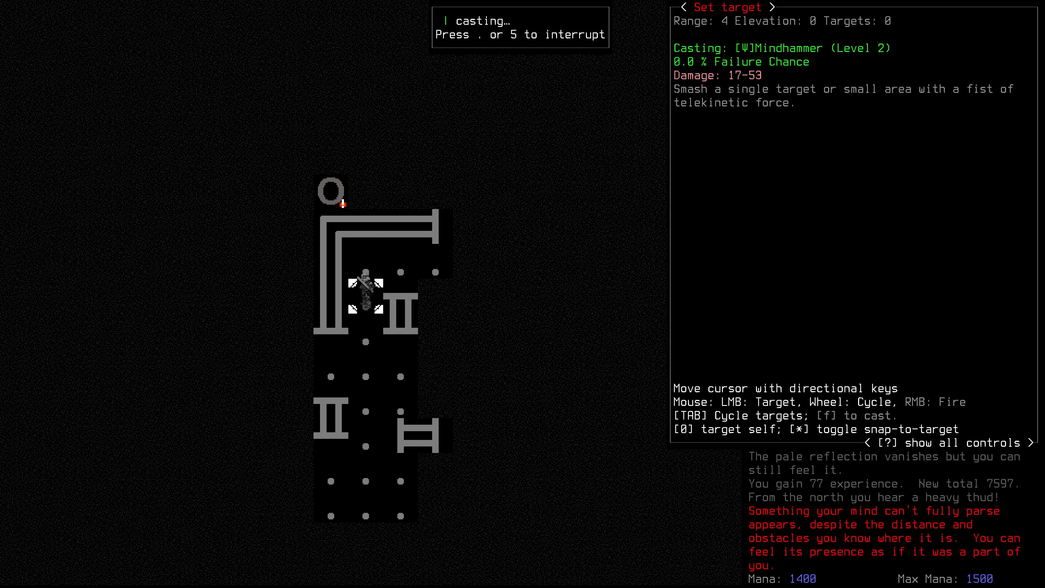
key(f)
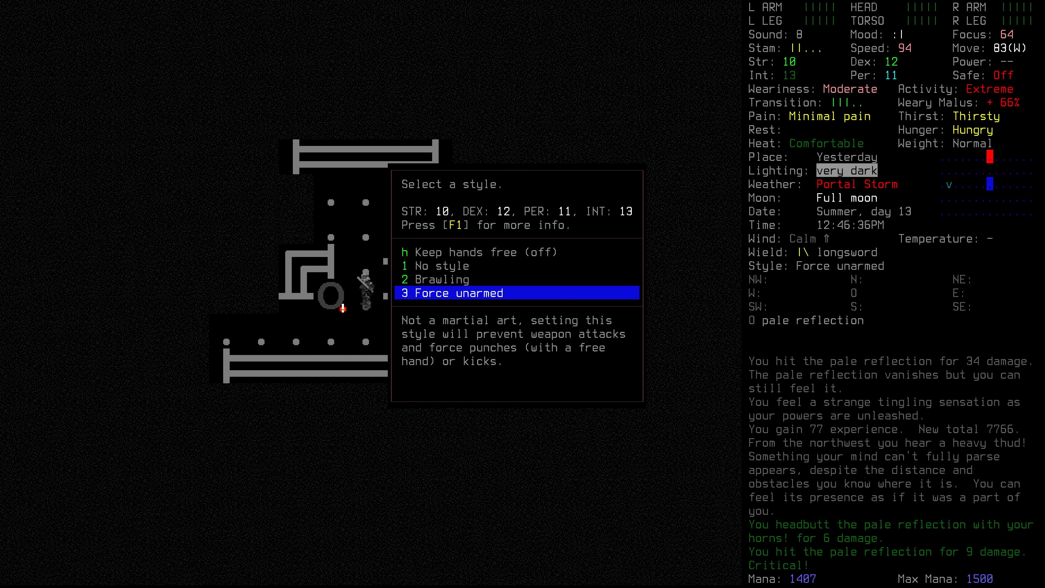
Step: Switch the martial arts style to Brawling and melee the pale reflection
click(442, 279)
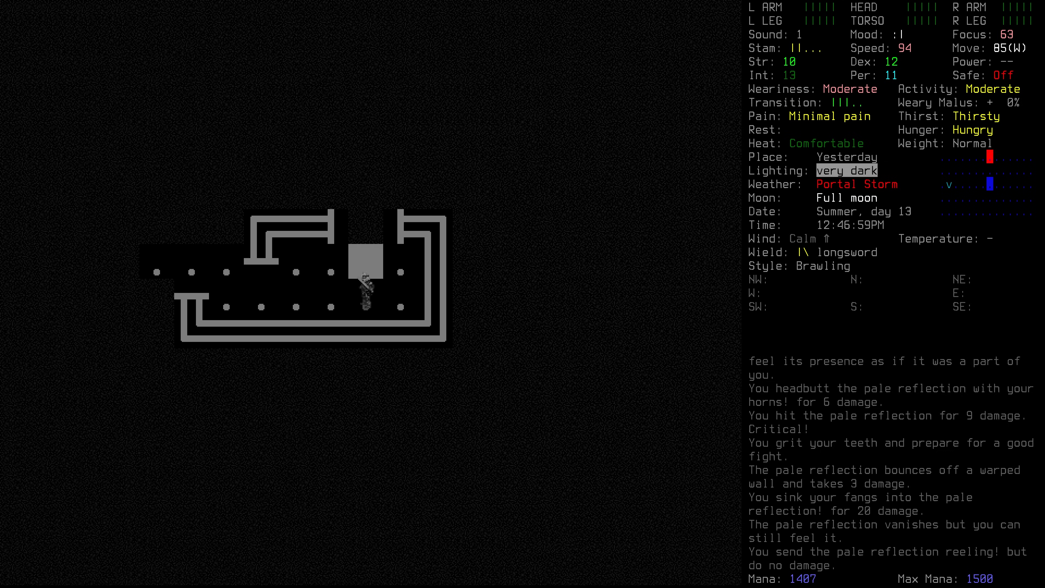
Step: Banish the pale reflection with brawling strikes, headbutts and bites, then move down the corridor
key(up)
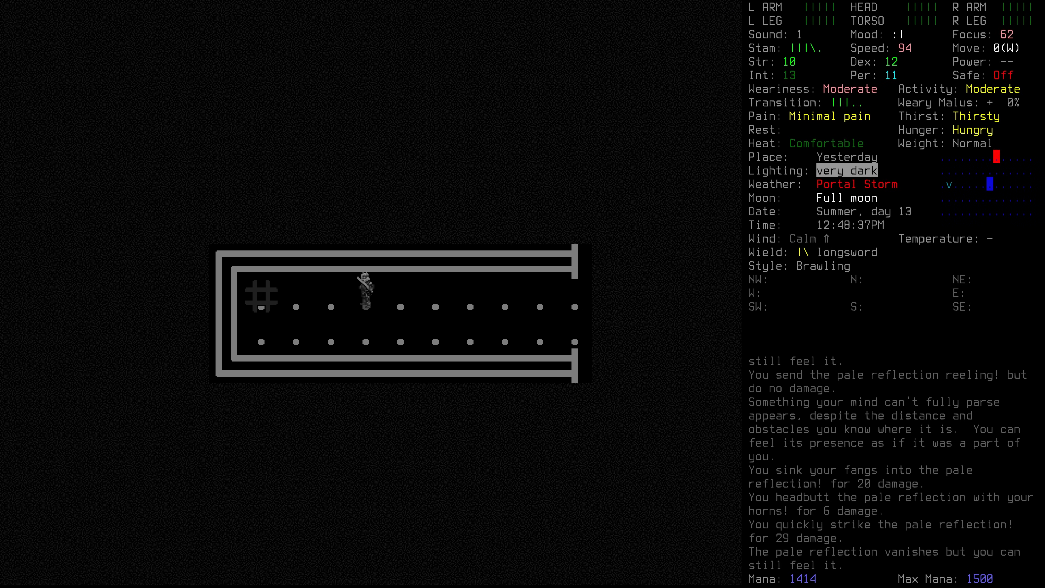
key(right)
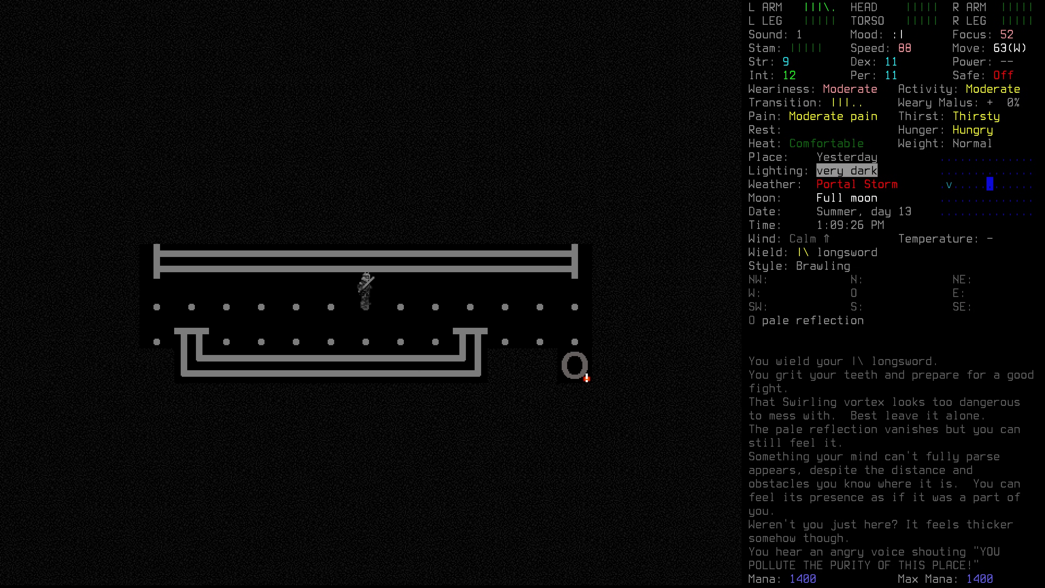
Step: Defeat the pale reflection again and walk to the hole, bringing up the step-outside prompt
key(right)
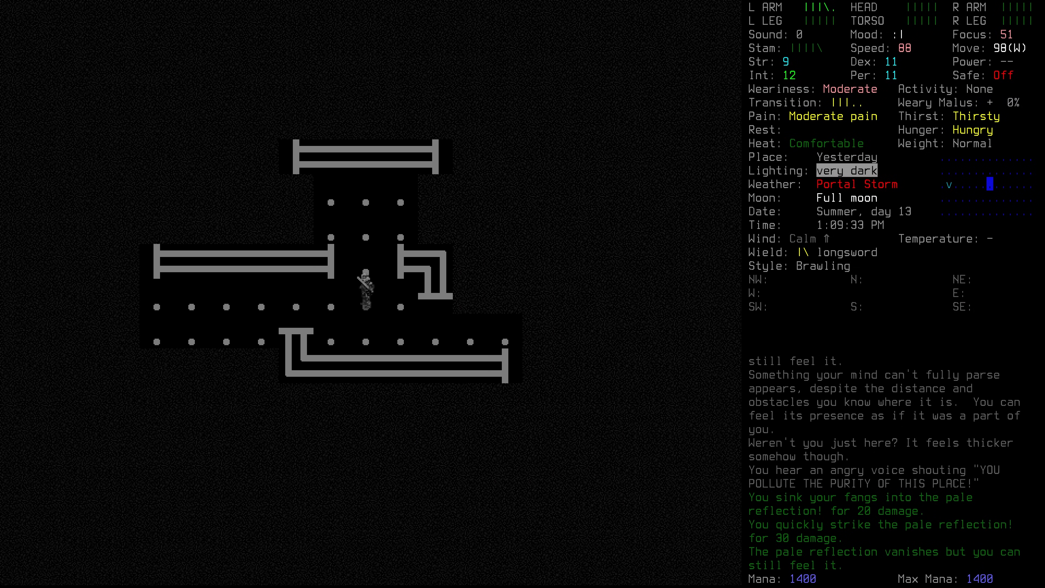
key(up)
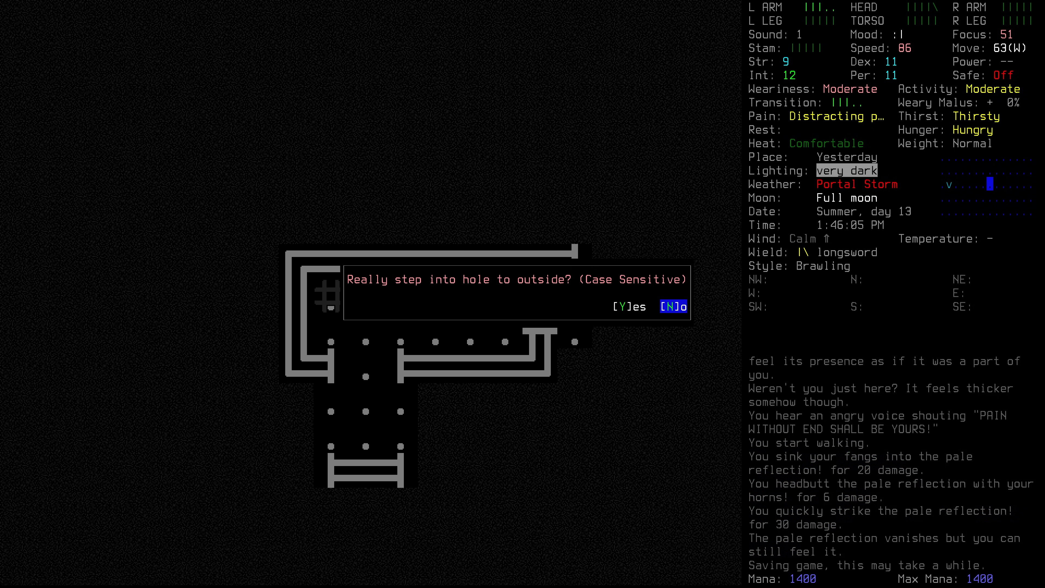
Step: Step through the hole back to the road and widen the view to show the farm house
key(y)
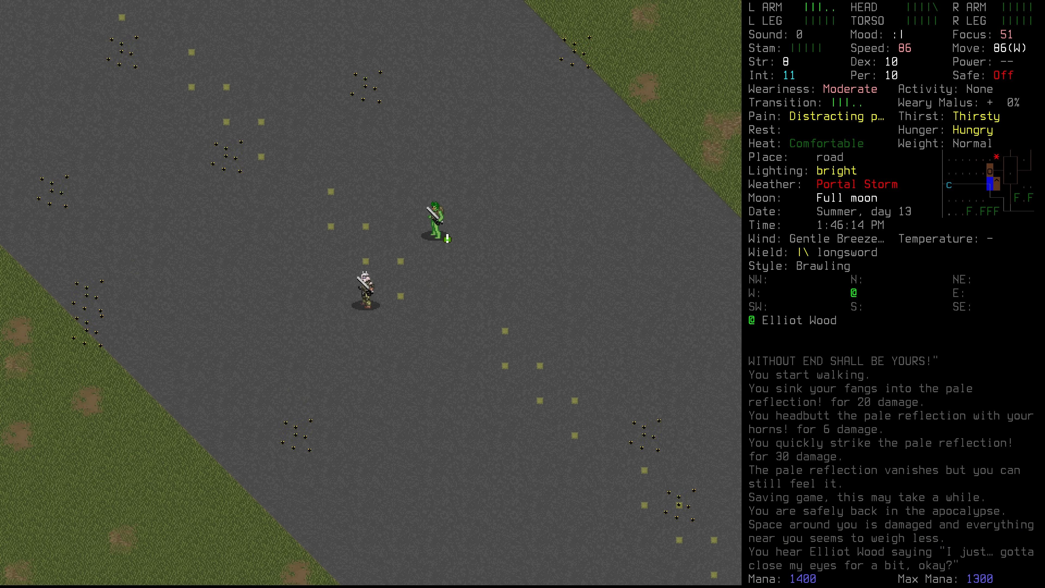
key(@)
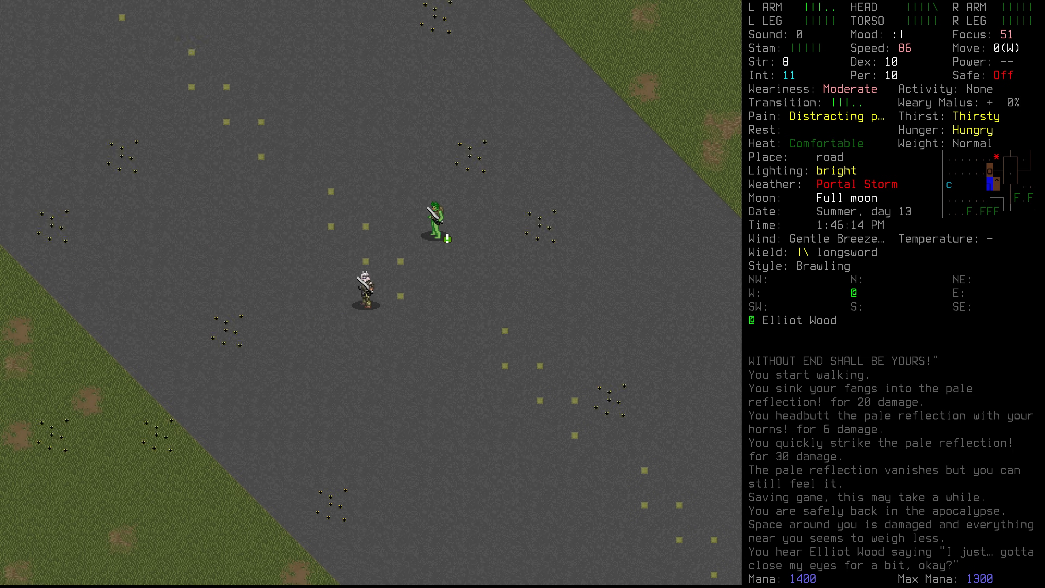
key(i)
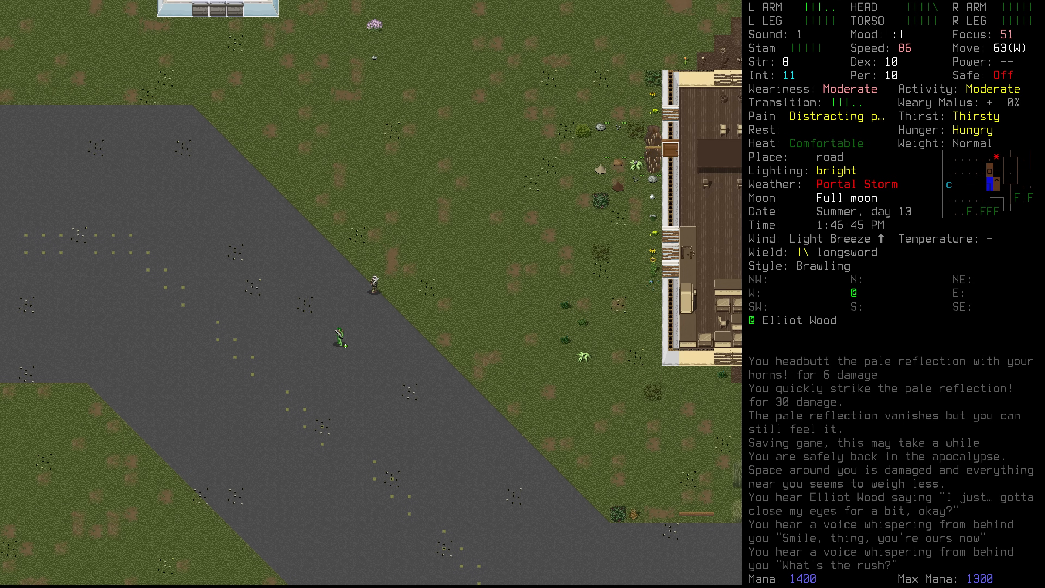
Step: Check the overmap around Epping and pan toward Foxborough
key(m)
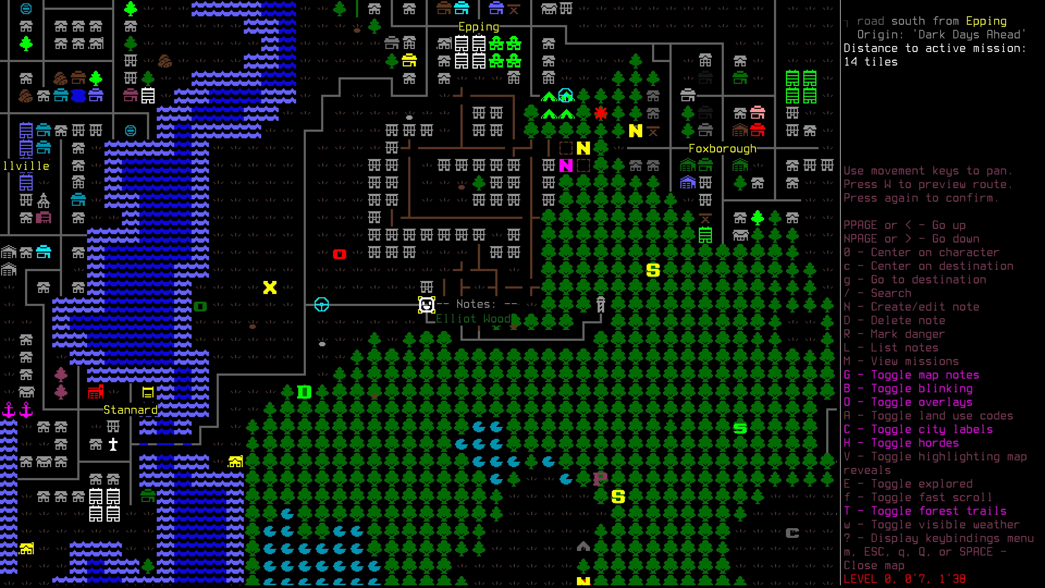
key(Escape)
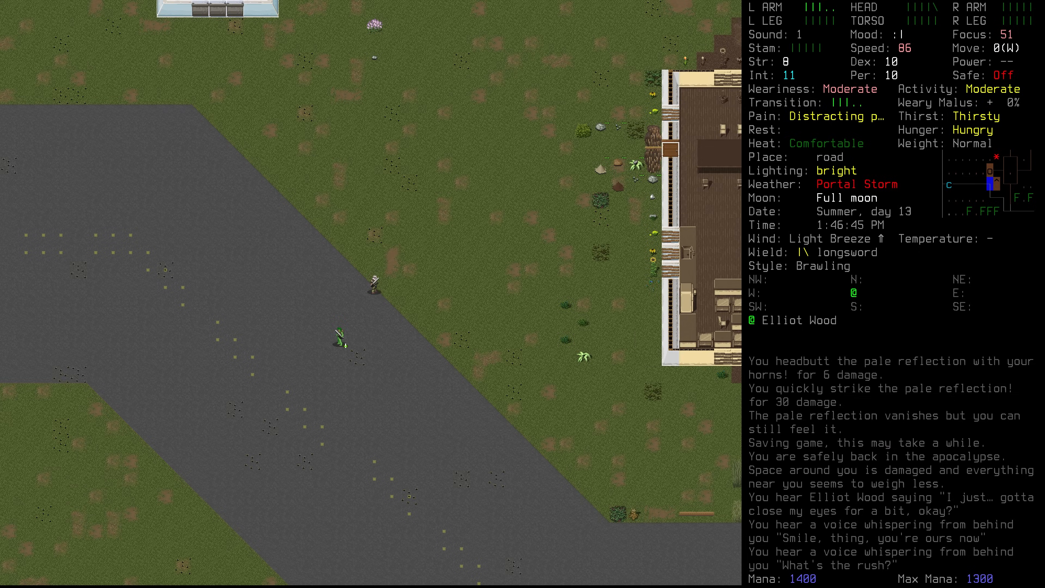
key(m)
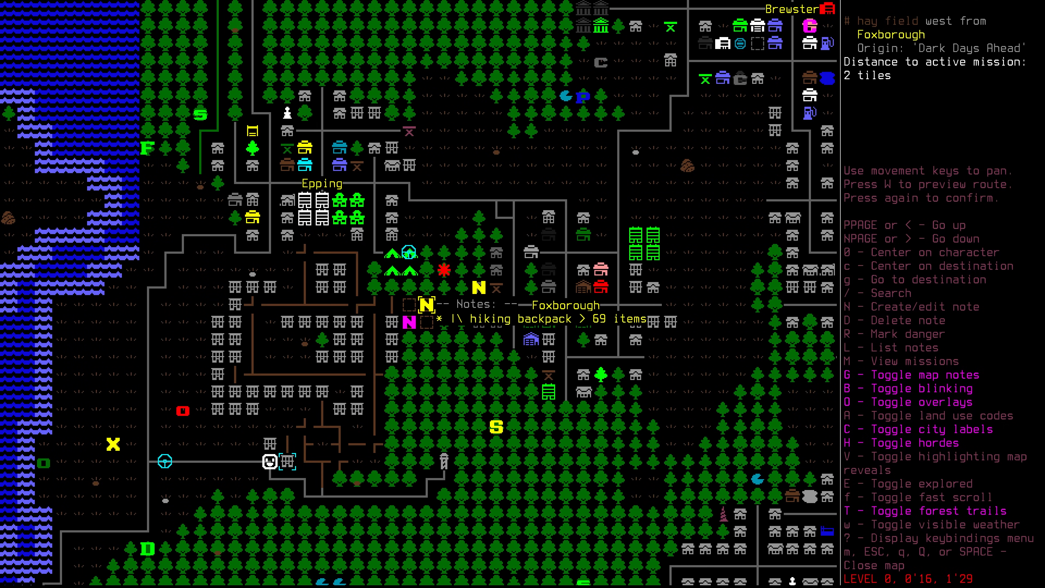
key(D)
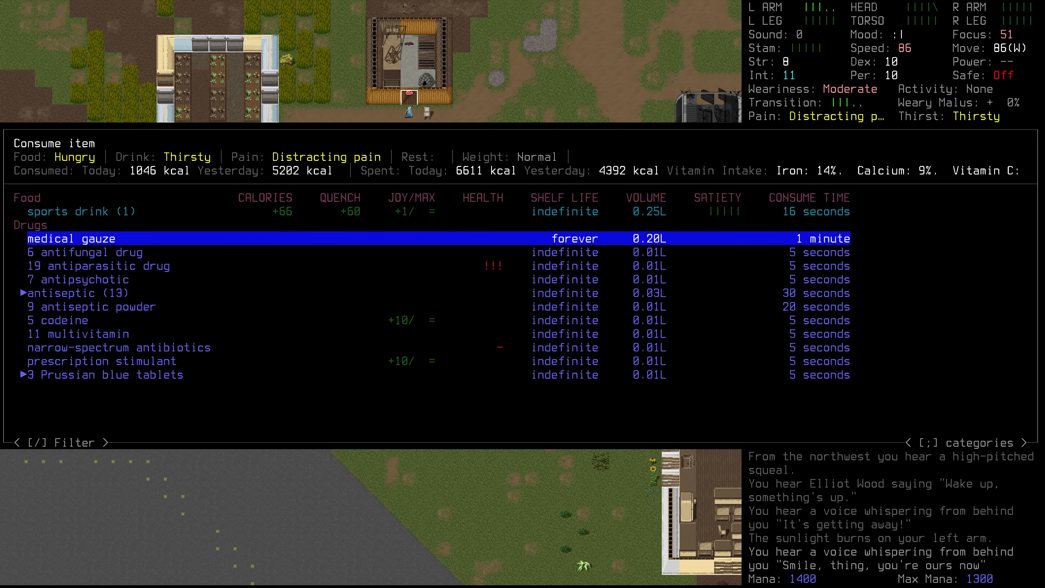
Step: Select the antiseptic (13) from the Consume item list
key(down)
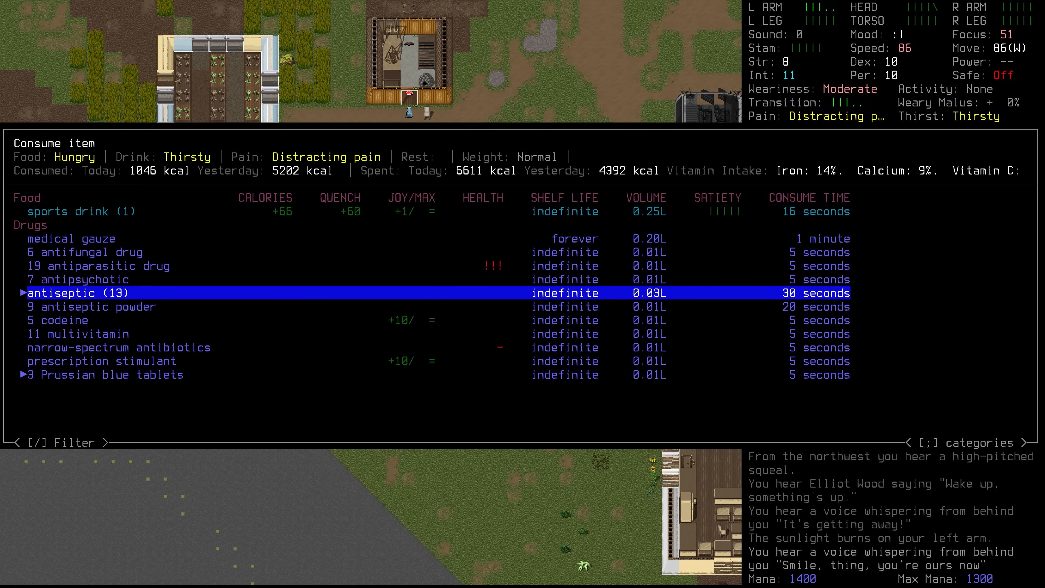
click(60, 320)
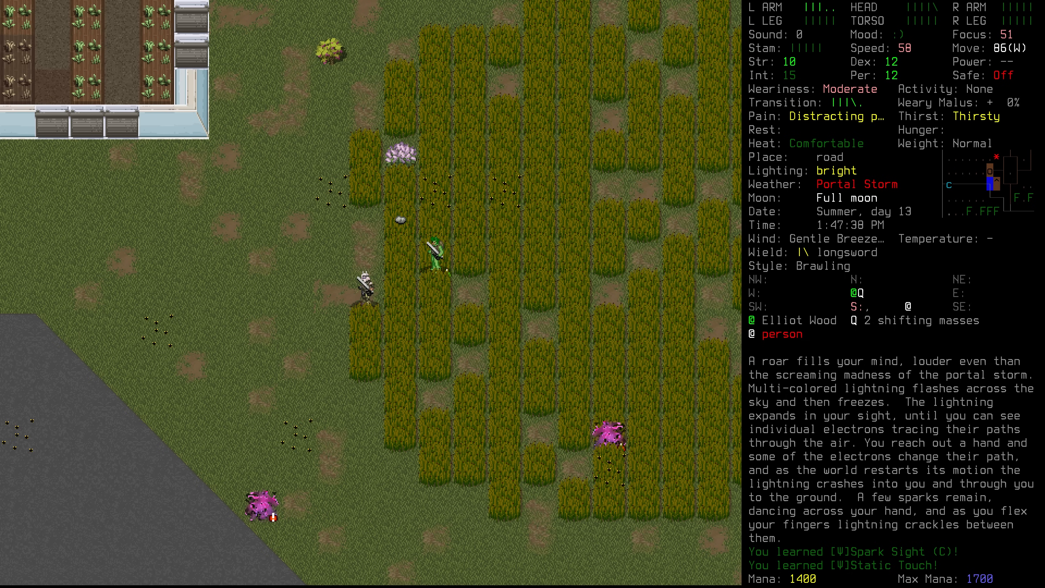
Step: Approach Elliot Wood to bring up the 'What to do with Elliot Wood?' menu
key(@)
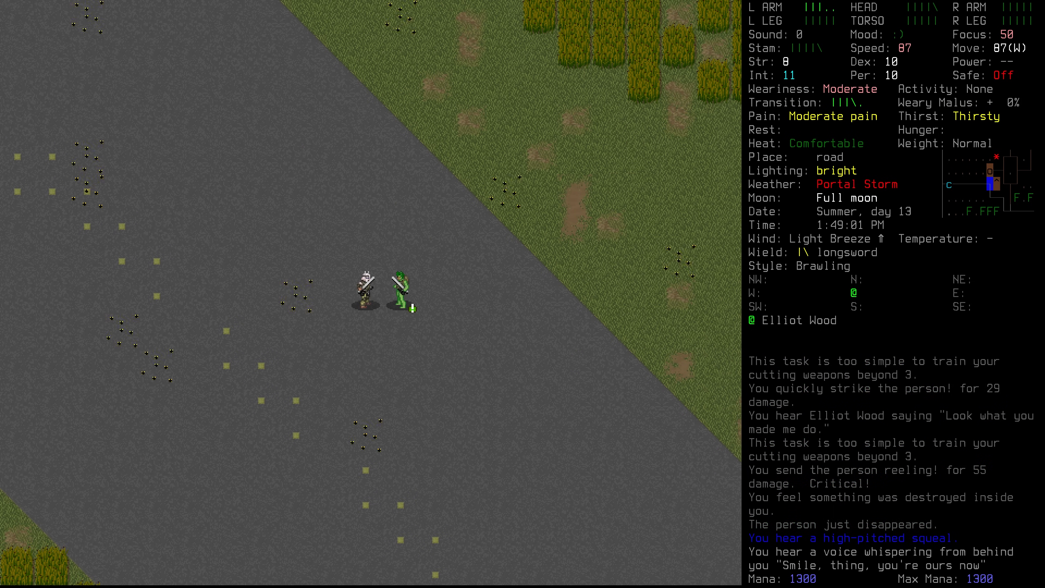
key(@)
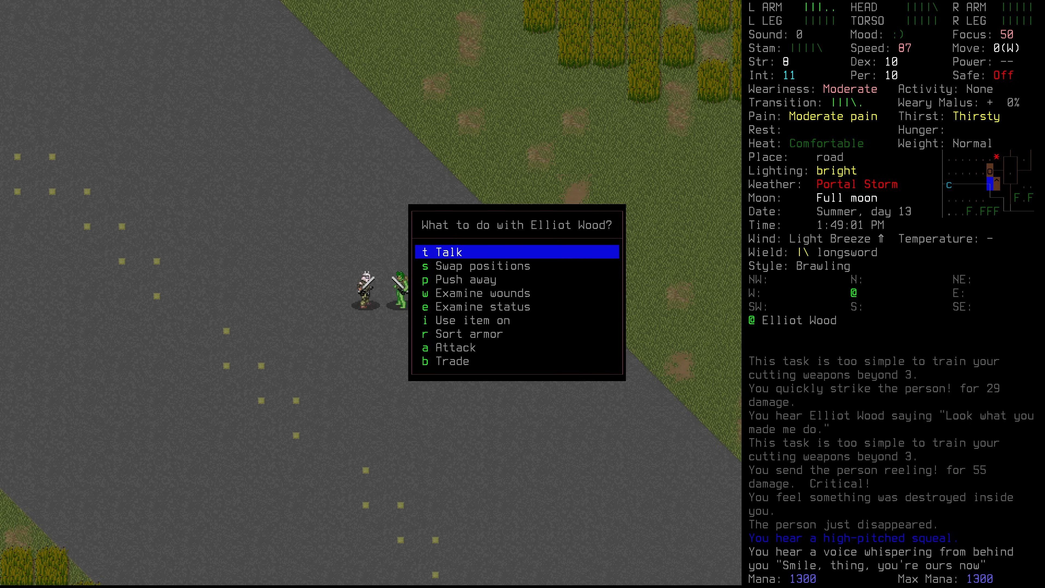
Step: Choose Talk and give a reply in the conversation with Elliot Wood
click(446, 251)
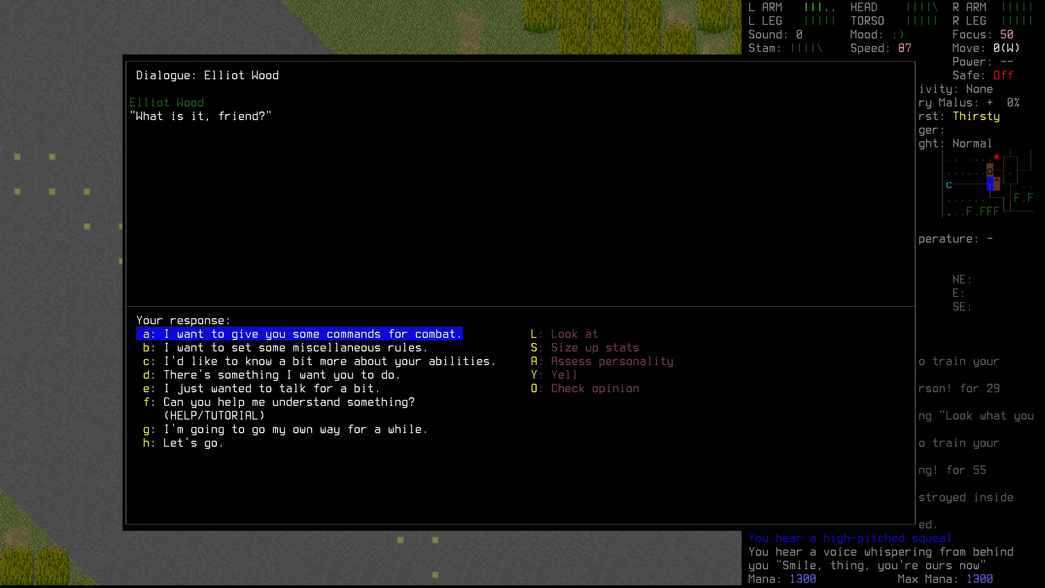
key(@)
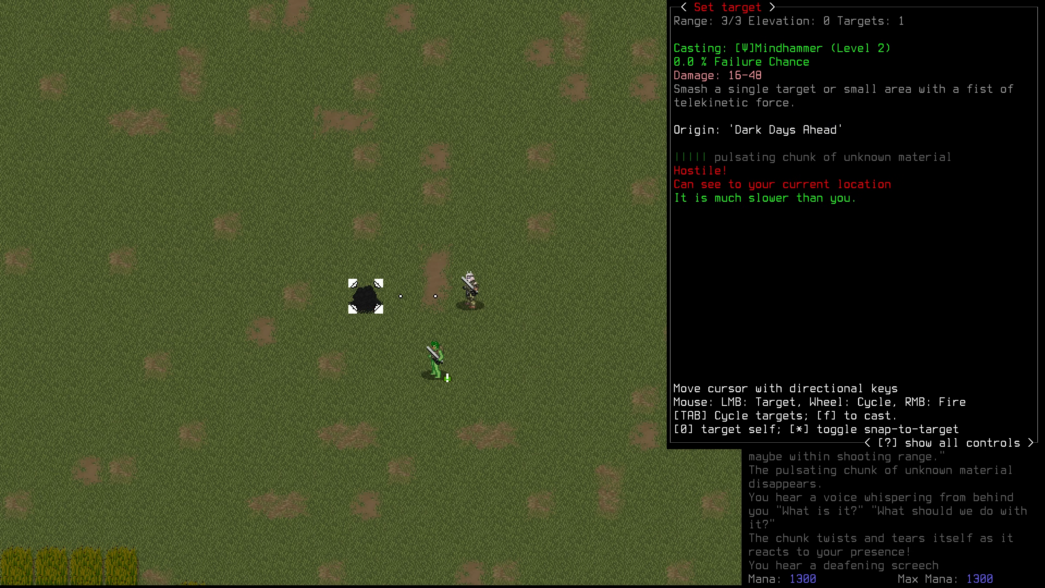
Step: Cast Mindhammer on the hostile pulsating chunk of unknown material
key(f)
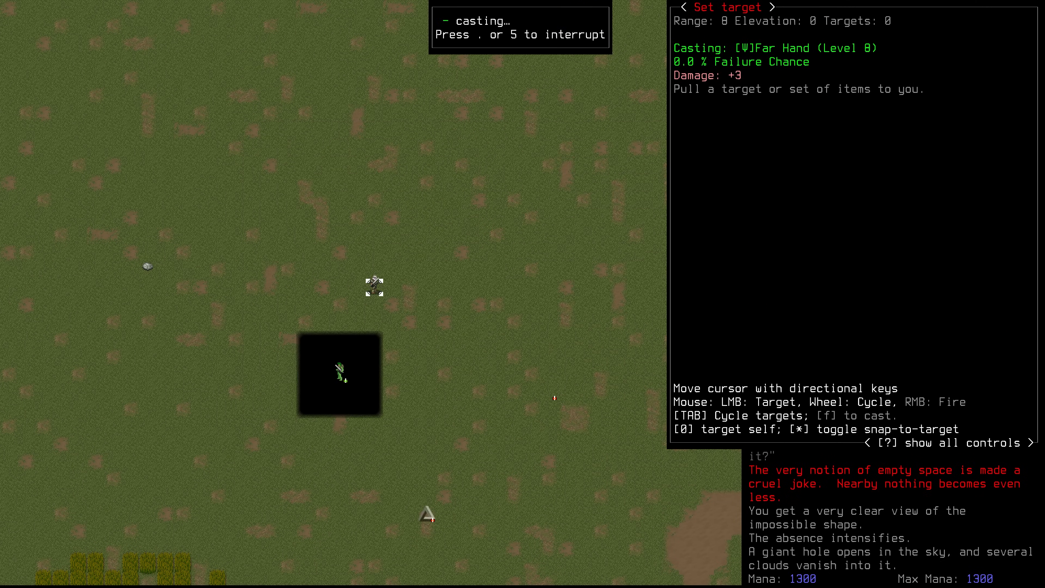
Step: Release the Far Hand spell amid the portal storm
key(f)
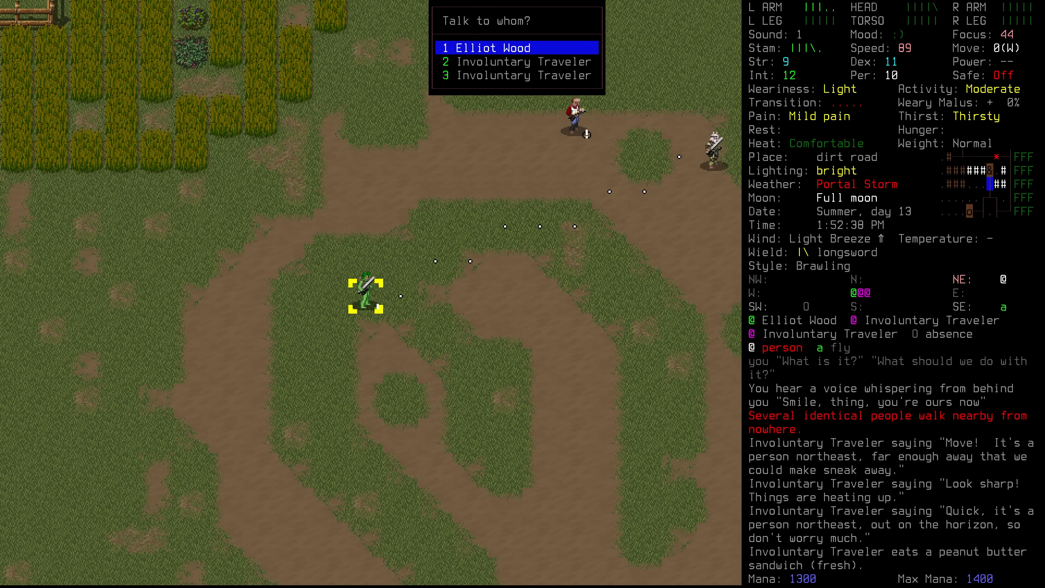
Step: Talk to an Involuntary Traveler, answer 'What?' to the gibberish, then pick the second Traveler
key(down)
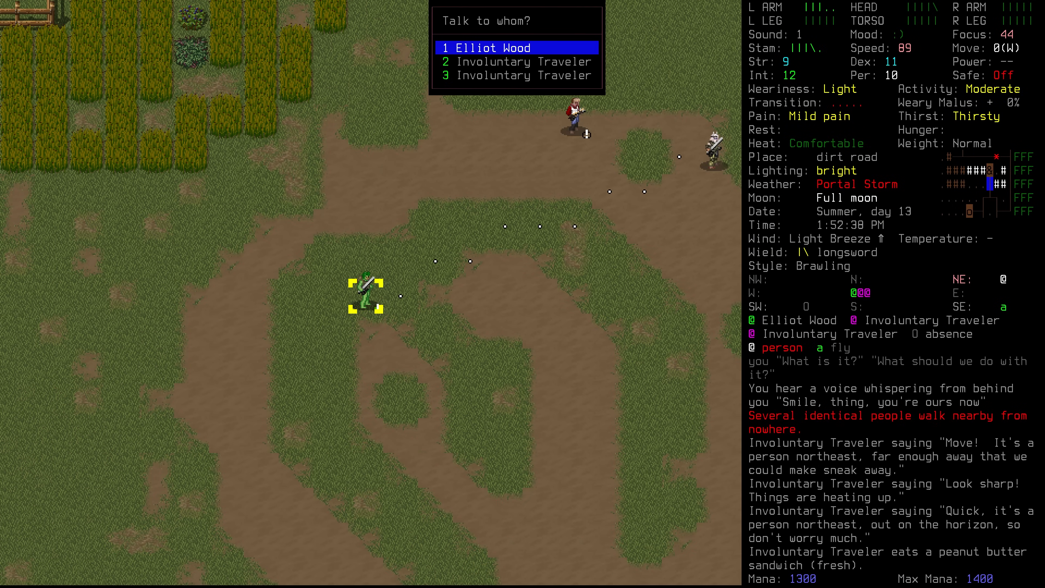
key(Down)
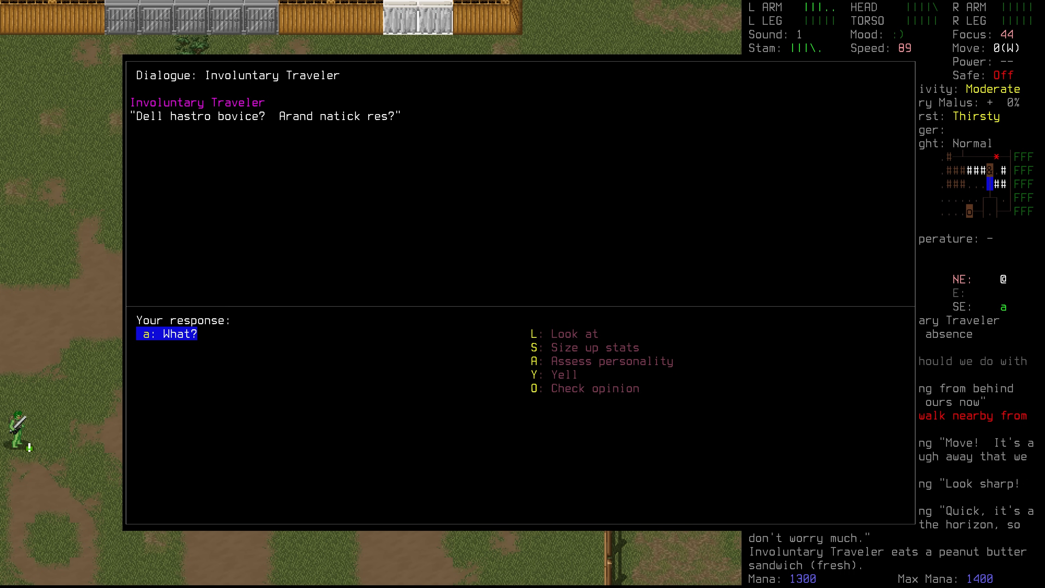
click(168, 333)
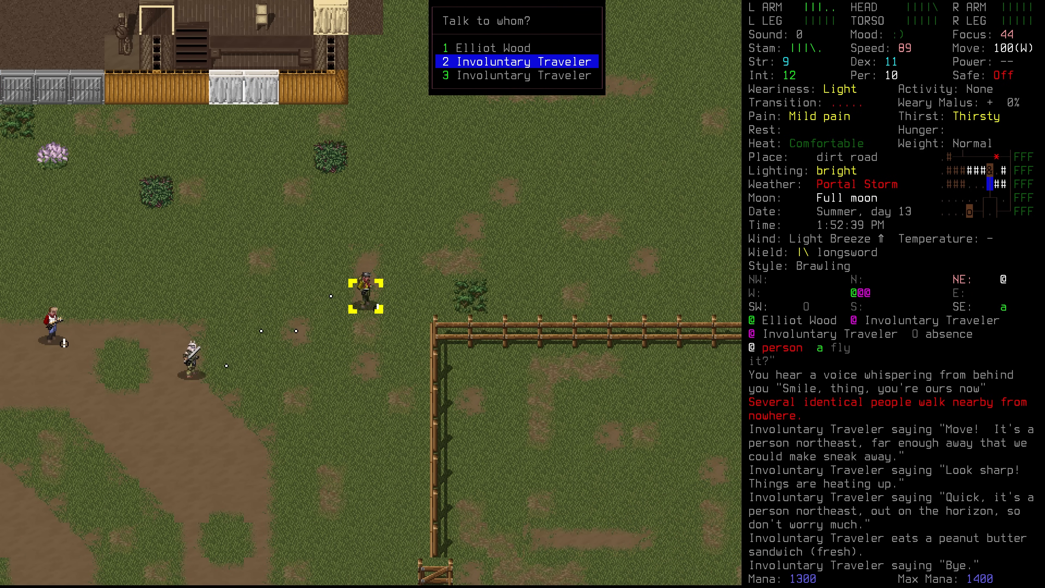
click(517, 60)
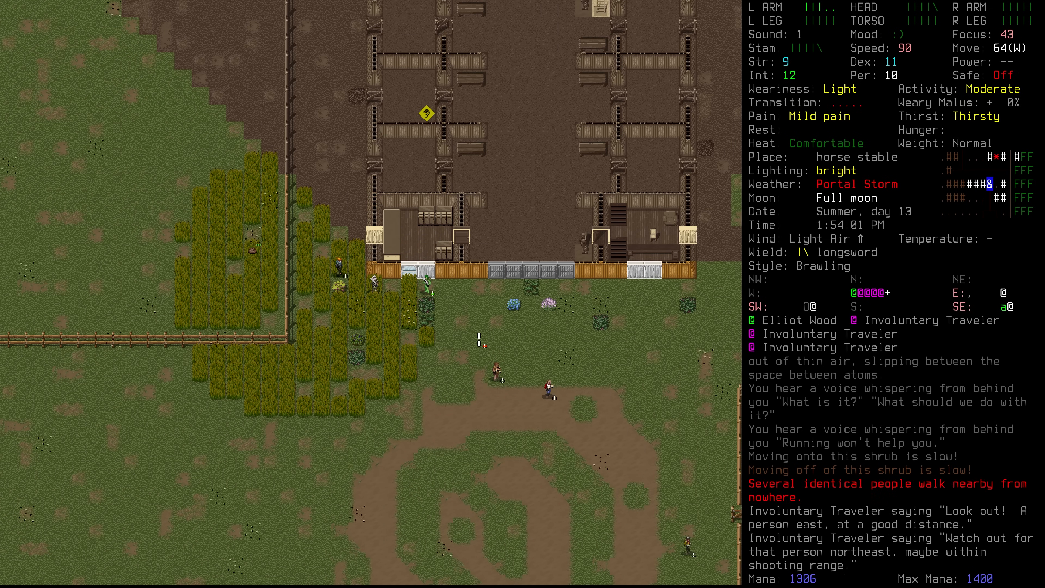
Step: Wait in the hay field with the view zoomed out until Elliot Wood is nearby
key(w)
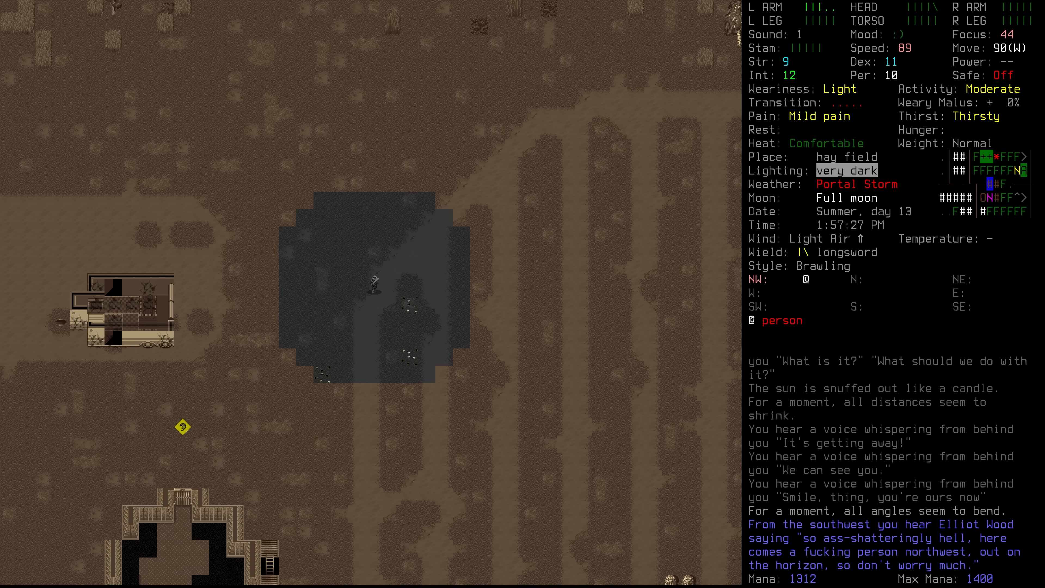
key(w)
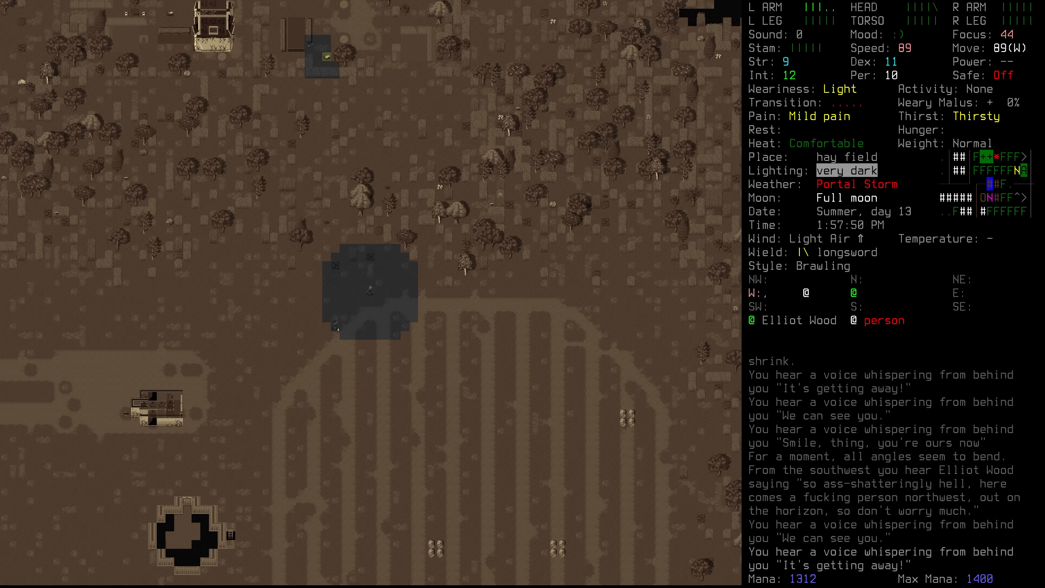
key(m)
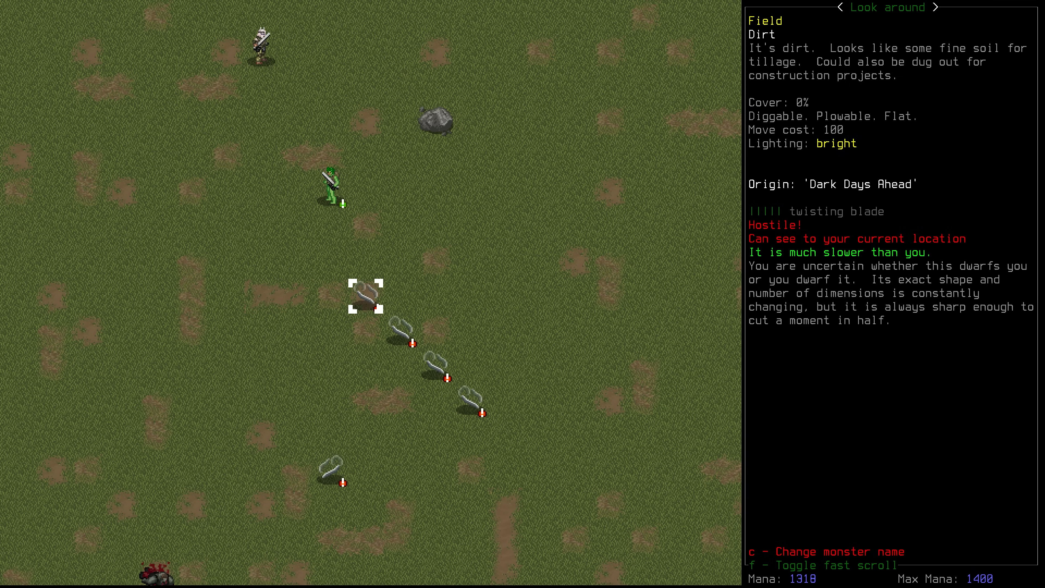
Step: Confirm on the overmap that the character stands at the storm's center
key(m)
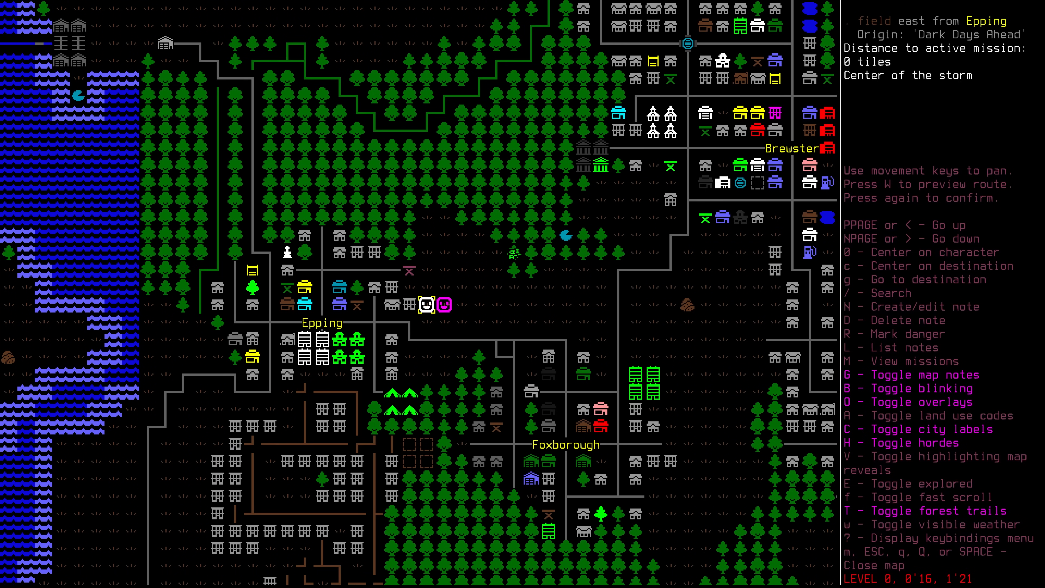
key(escape)
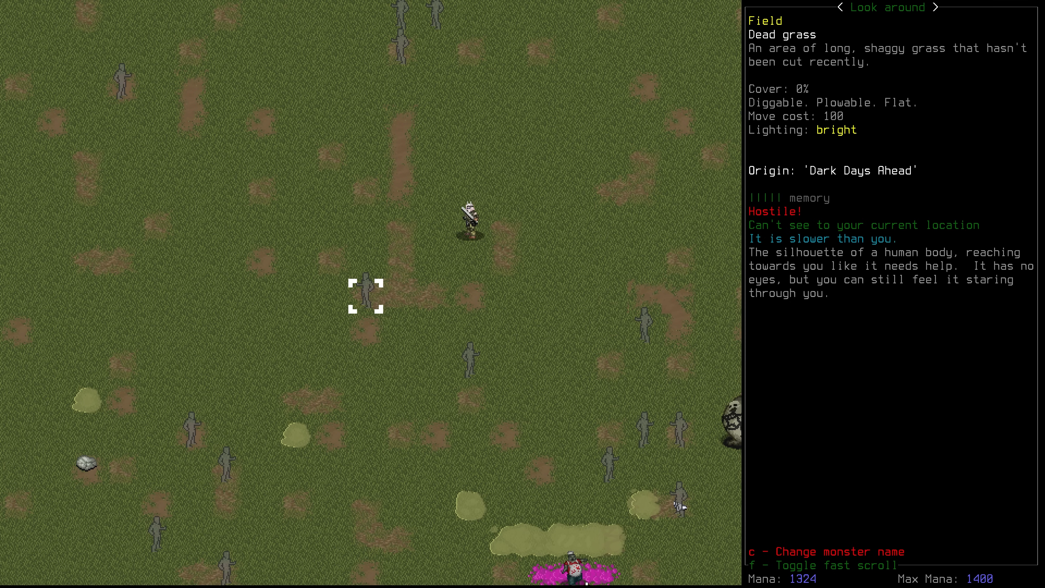
Step: Finish examining the memory silhouette and leave look-around mode
key(Escape)
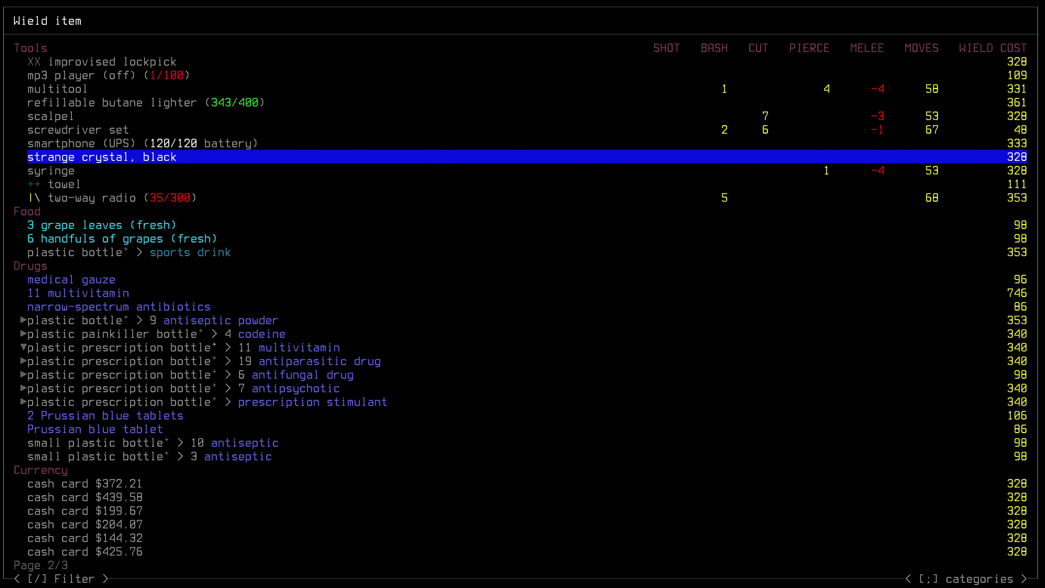
Step: Filter the Wield item list by 'um', then leave the menu
text(um)
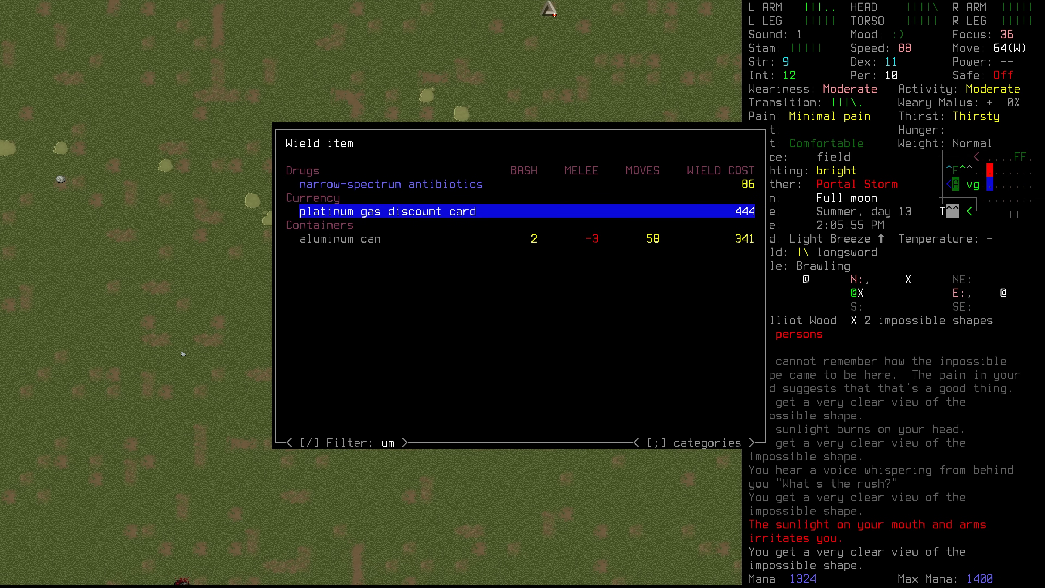
key(Escape)
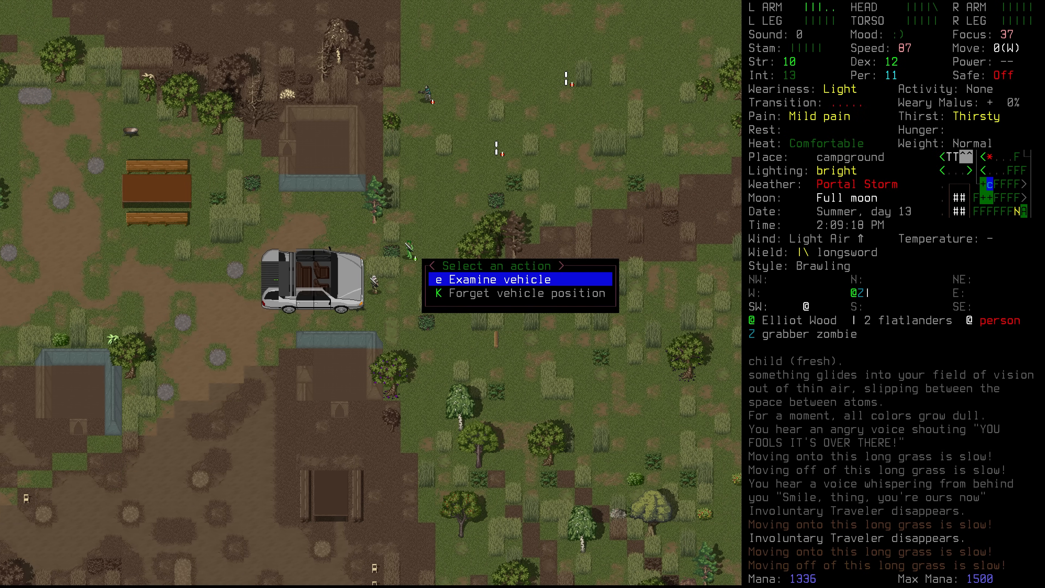
Step: Examine the campground car, close the overmap, and confirm stepping into the thin smoke
click(501, 279)
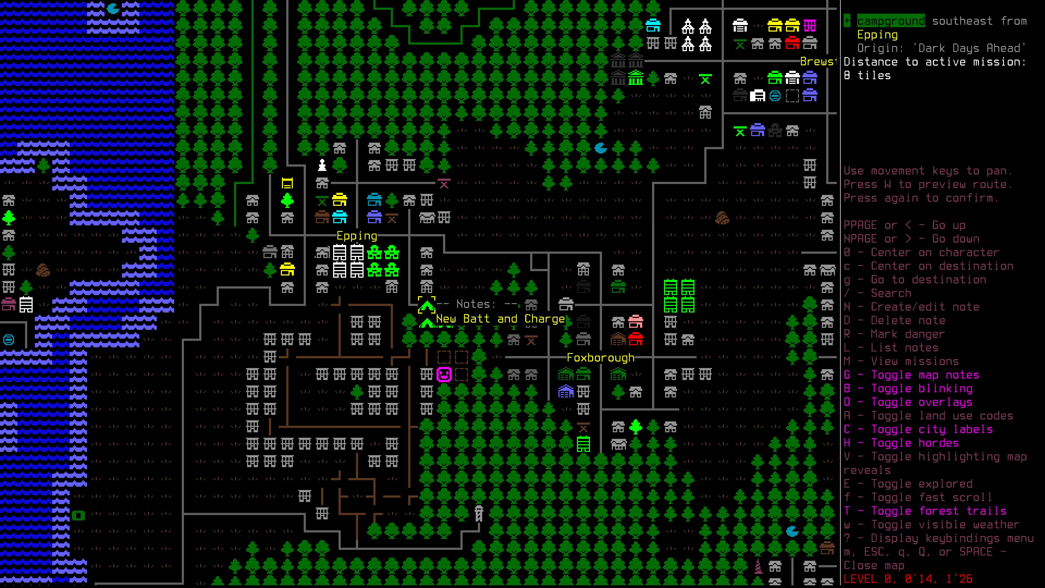
key(Escape)
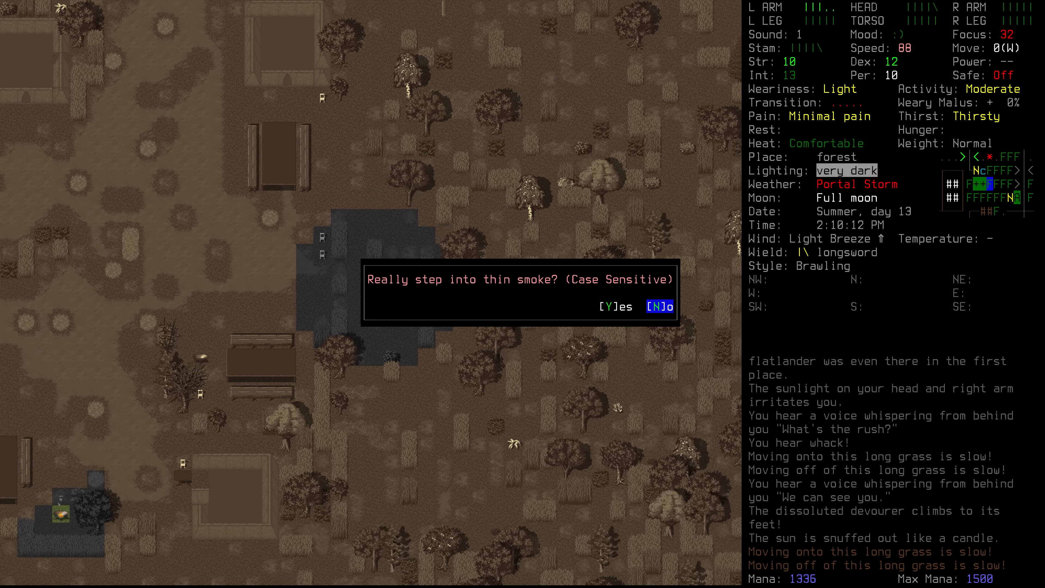
key(Y)
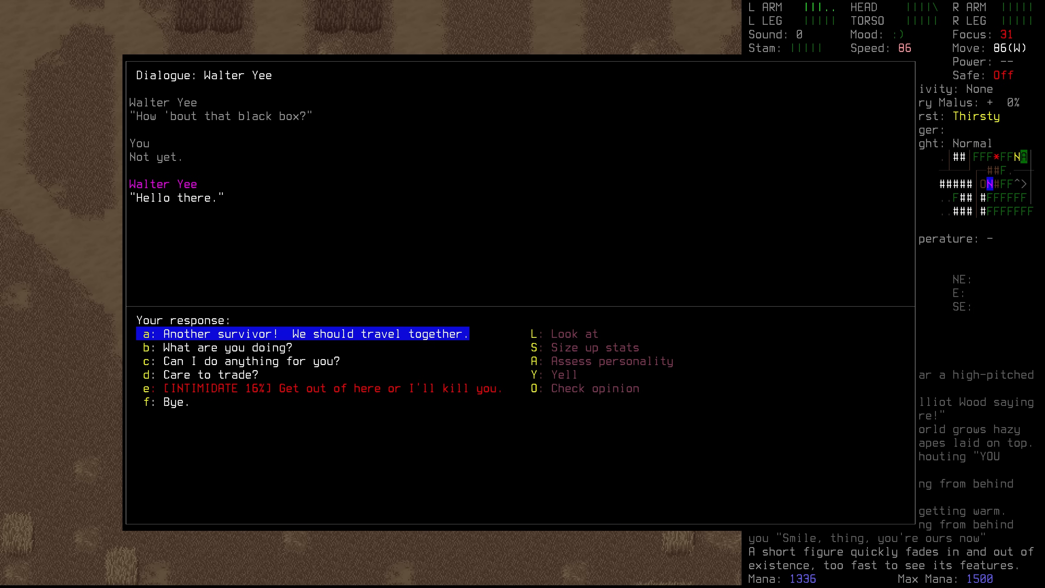
click(302, 333)
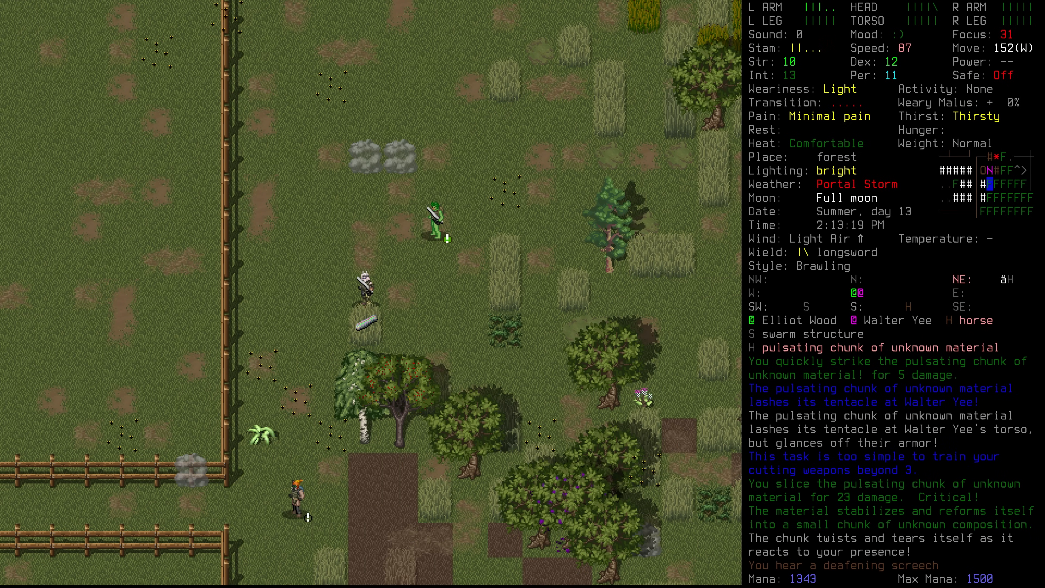
Step: Strike the pulsating chunk of unknown material with the longsword
key(g)
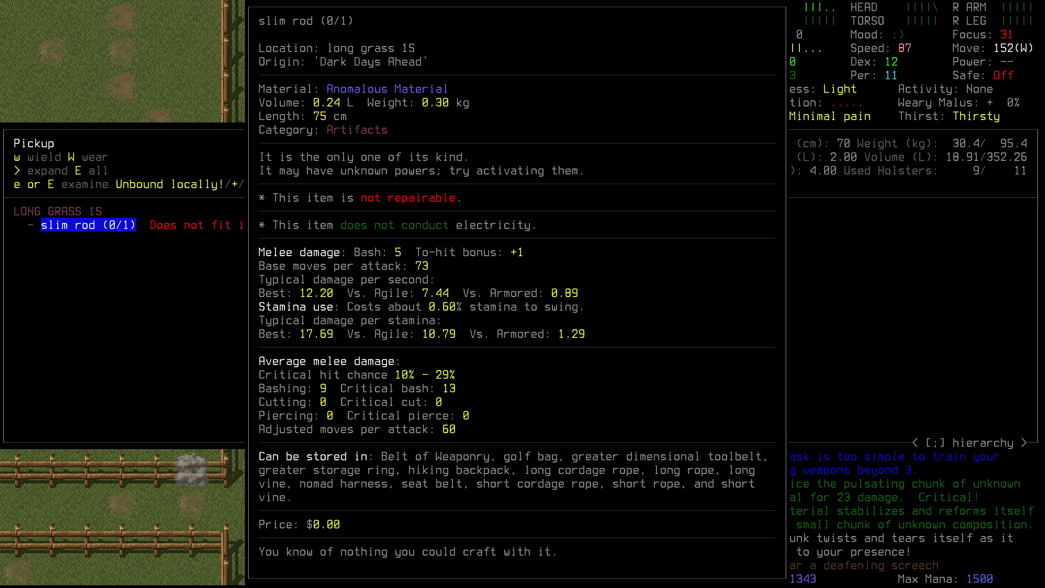
Step: Close the slim rod's details and reopen the pickup menu on the long grass
key(Escape)
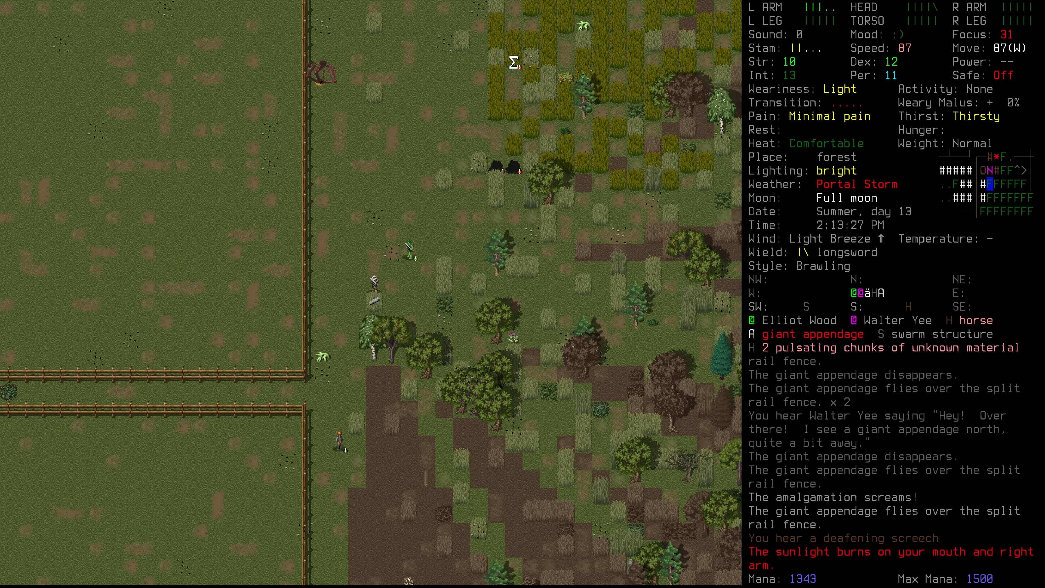
key(g)
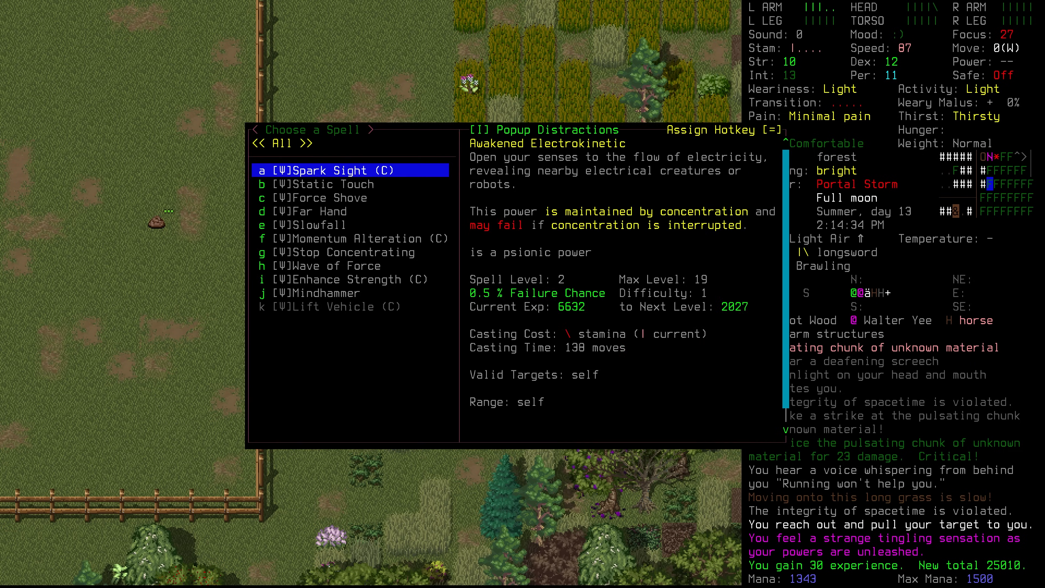
Step: Select a psionic power such as Spark Sight from the spell list
click(322, 183)
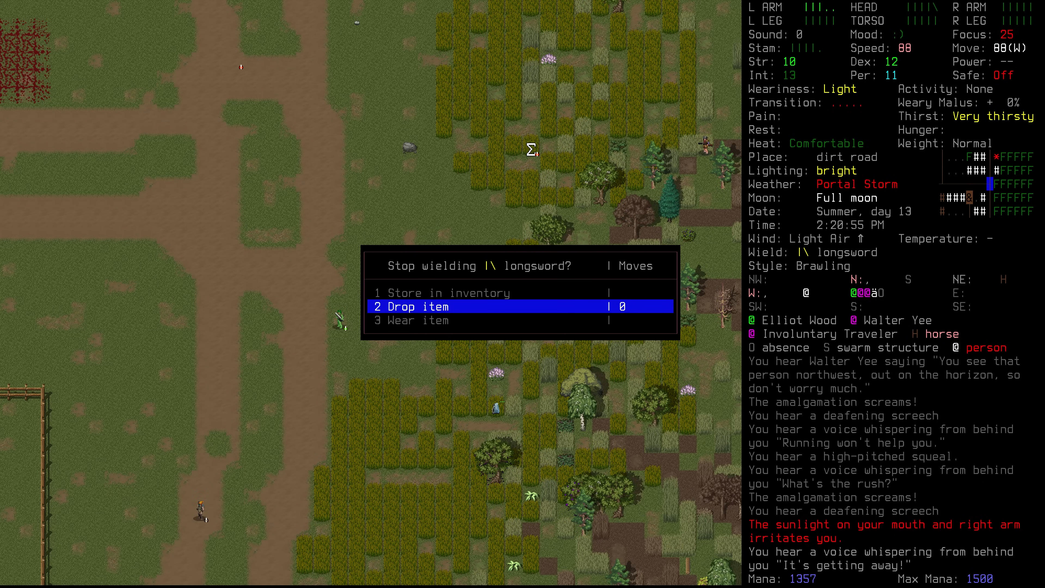
Step: Drop the longsword to wield the M4 carbine and ready it to fire
click(412, 305)
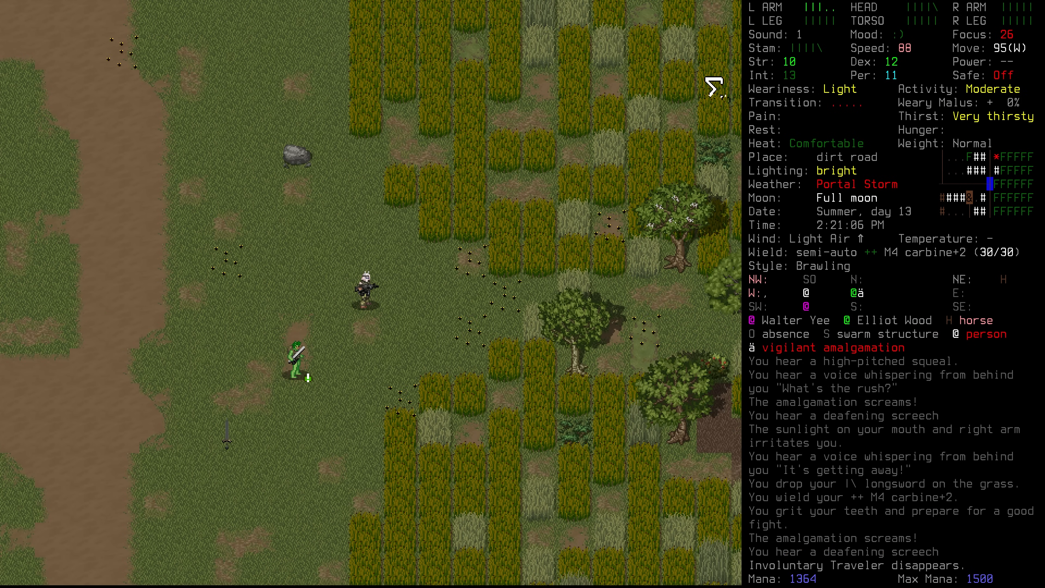
key(f)
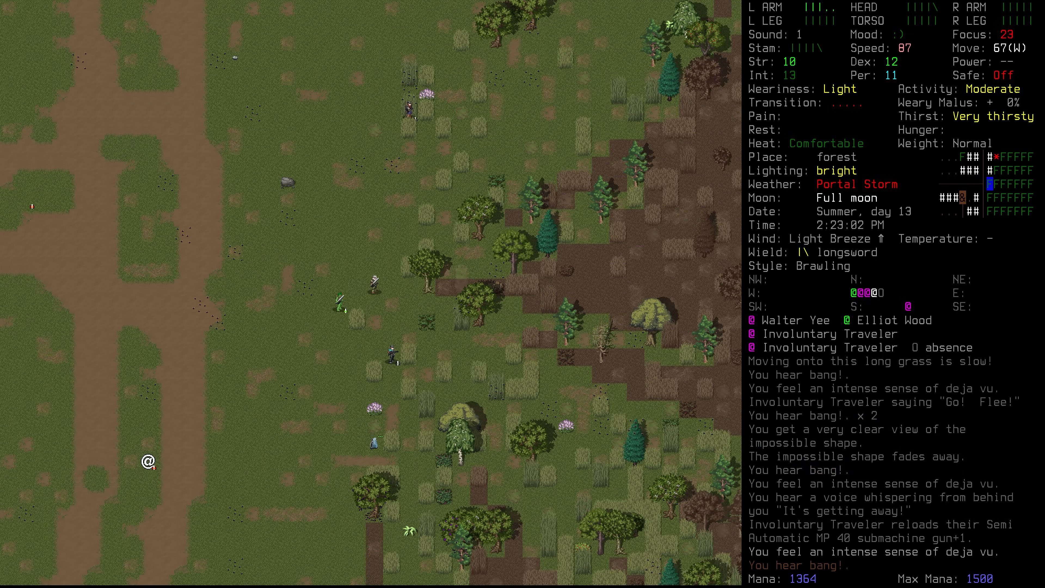
Step: Walk out of the forest toward the fenced fields with Elliot Wood
key(w)
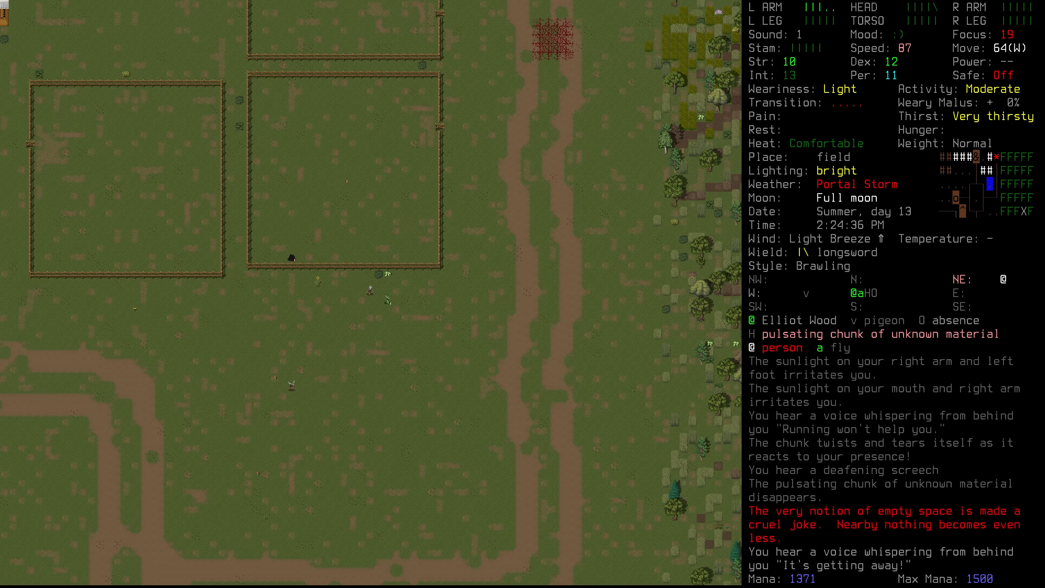
key(up)
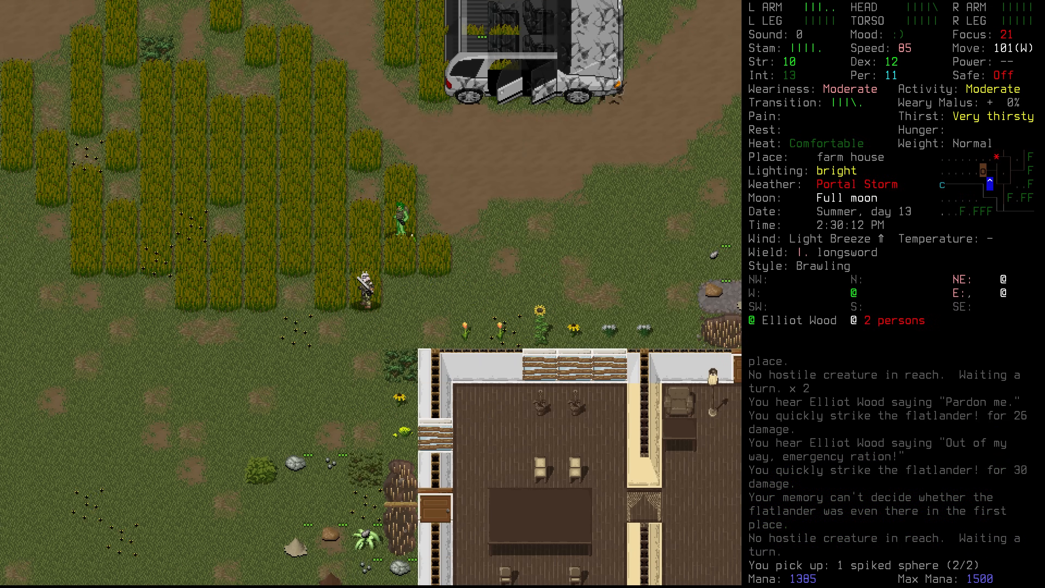
Step: Scroll the inventory up to the slim rod, then return to the farm house map
key(i)
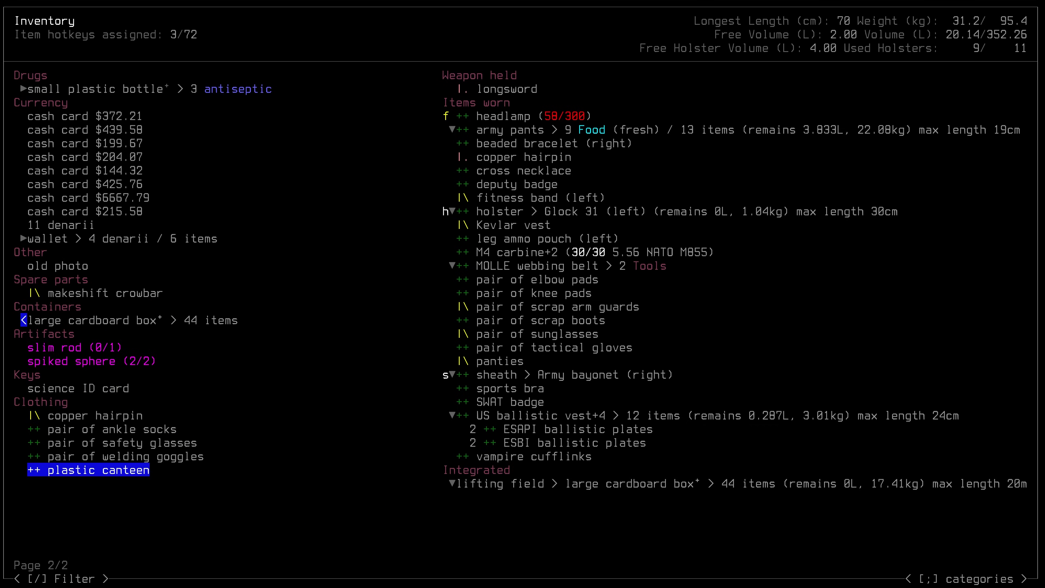
key(up)
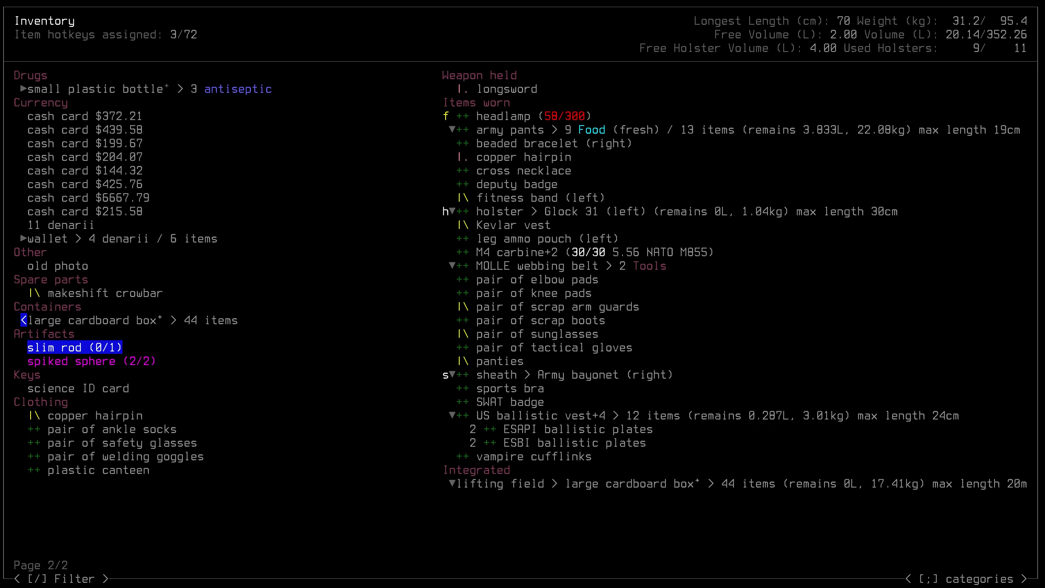
click(69, 347)
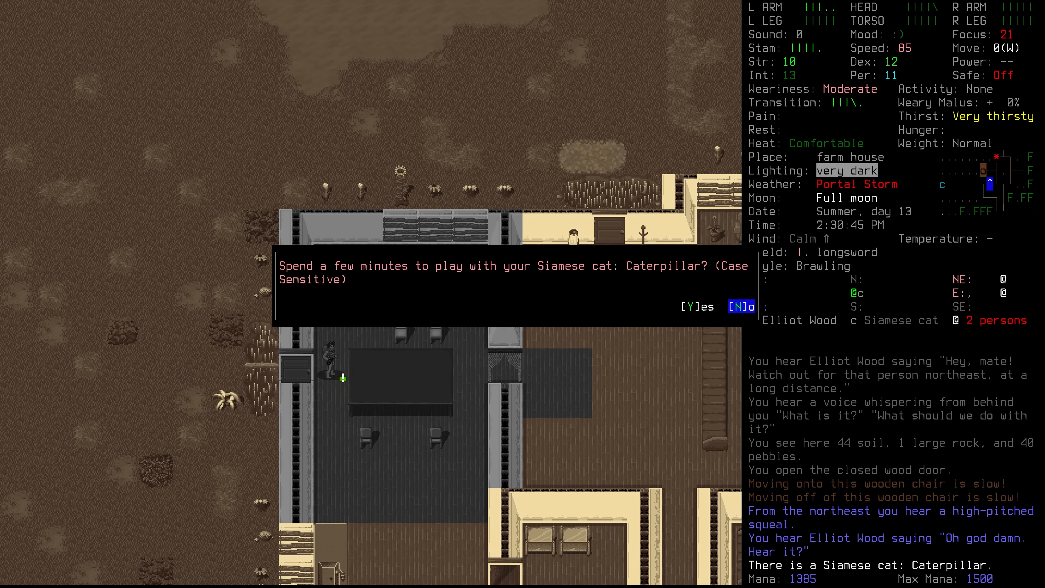
Step: Decline playing with the Siamese cat before brawling with the intruding person
key(y)
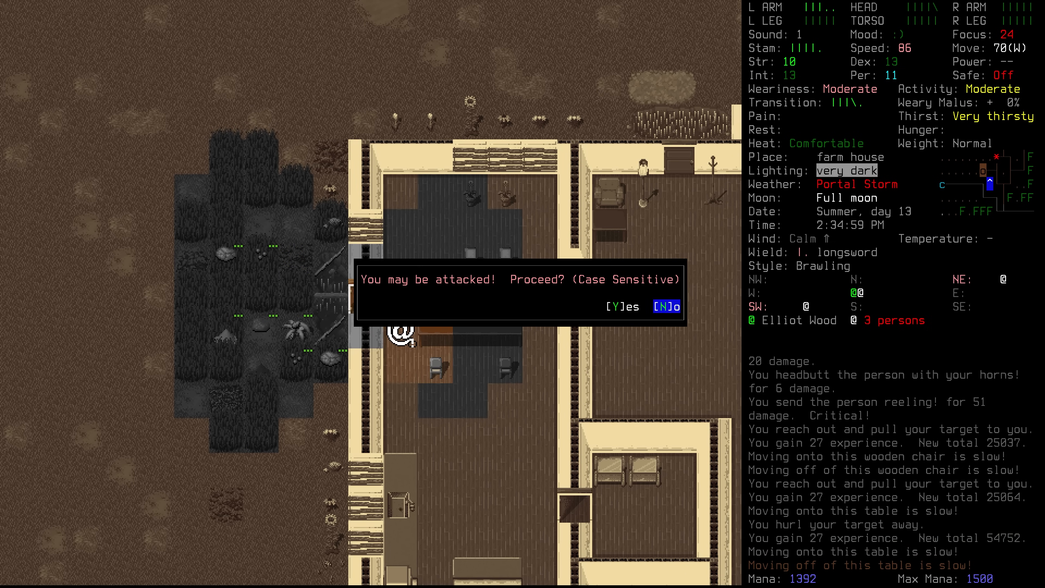
Step: Acknowledge the possible-attack warning and carry on to close the farm house door
key(y)
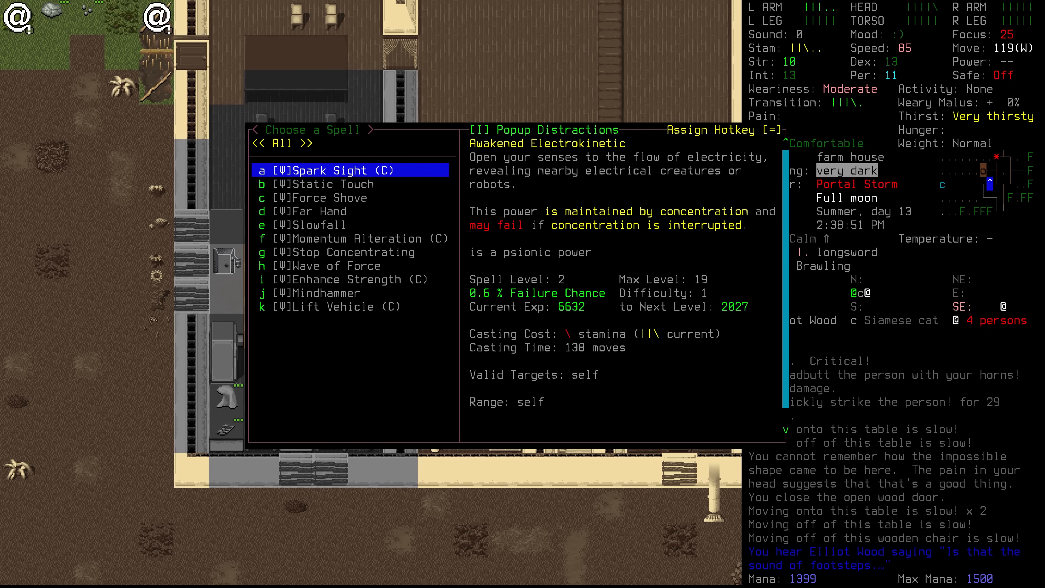
Step: Cast Far Hand on the hostile person, hurling it away for 29 experience
click(320, 210)
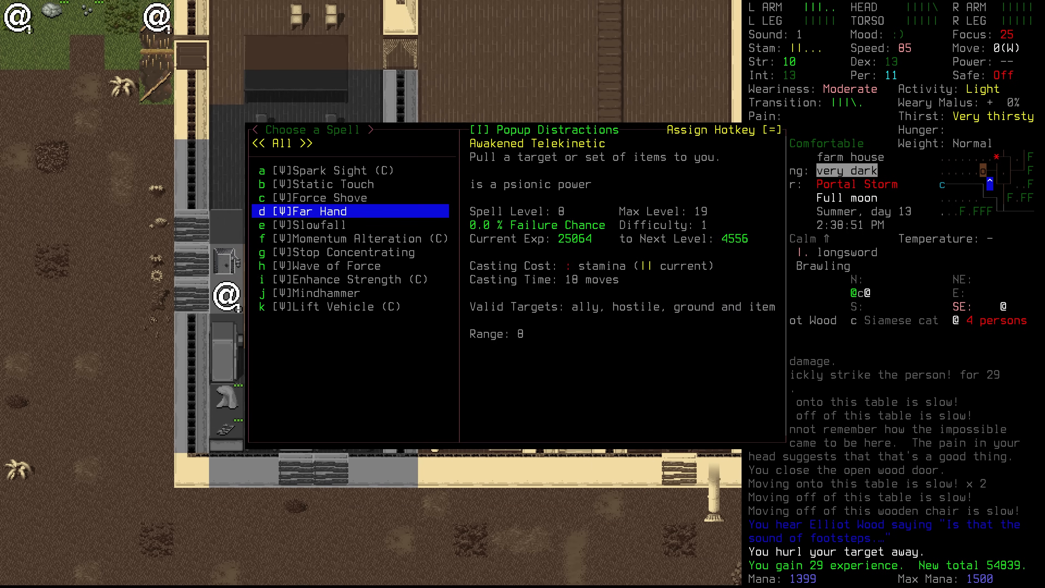
key(Enter)
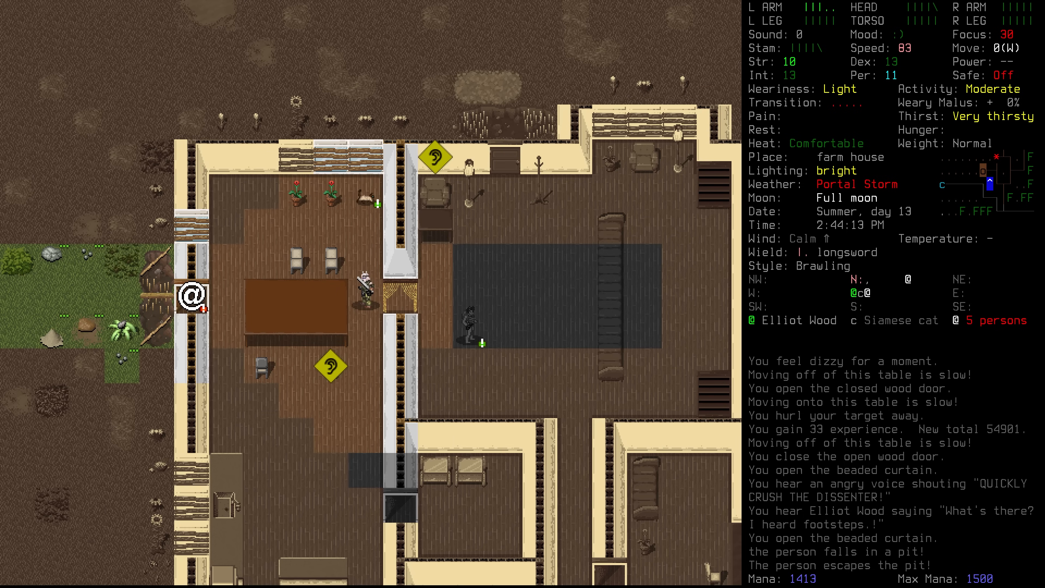
Step: Keep fending off the intruder around the farm house until the person falls into the pit
key(w)
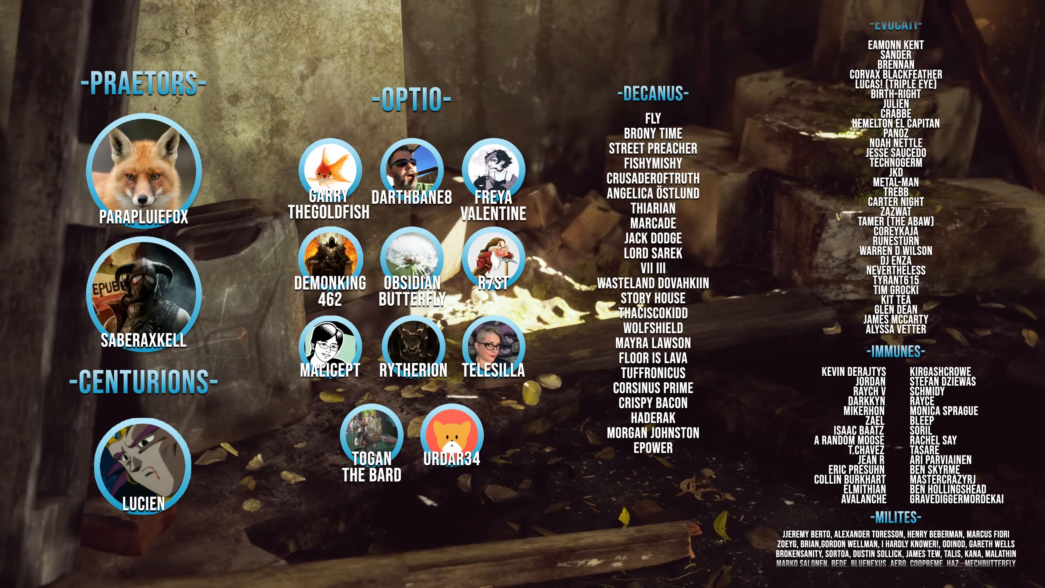
scroll(down, 3)
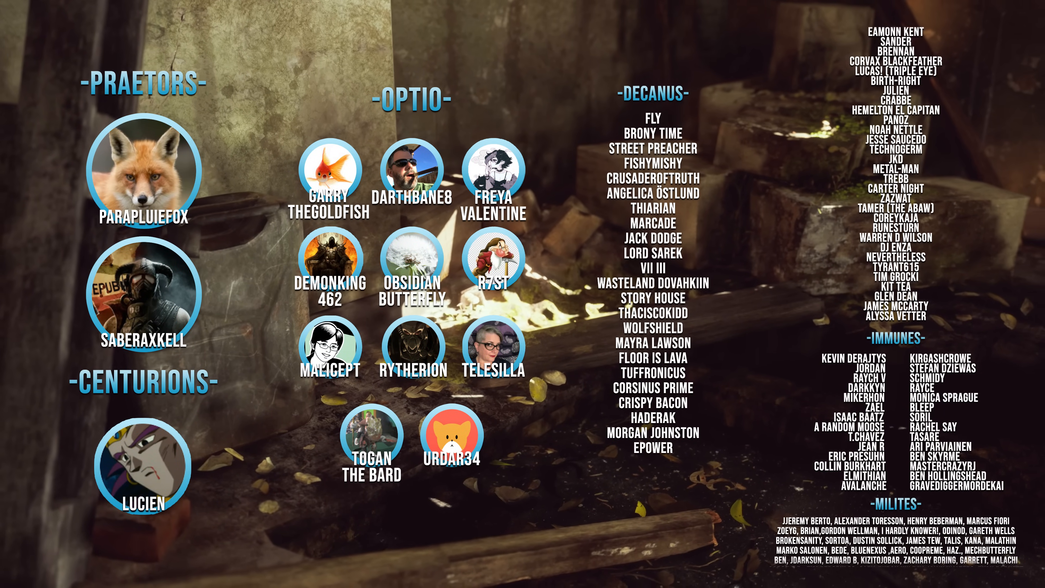